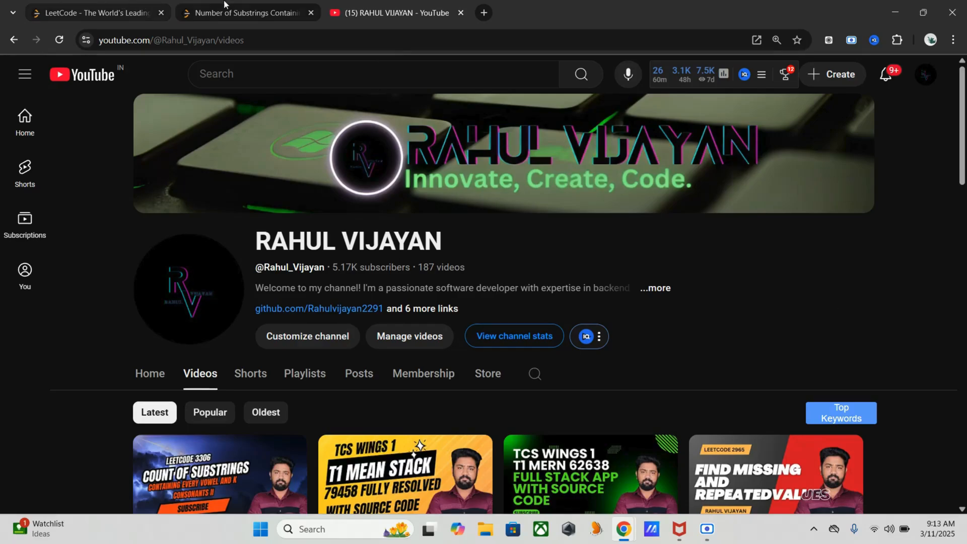
- Switch from YouTube to the LeetCode 1358 problem page
click(246, 13)
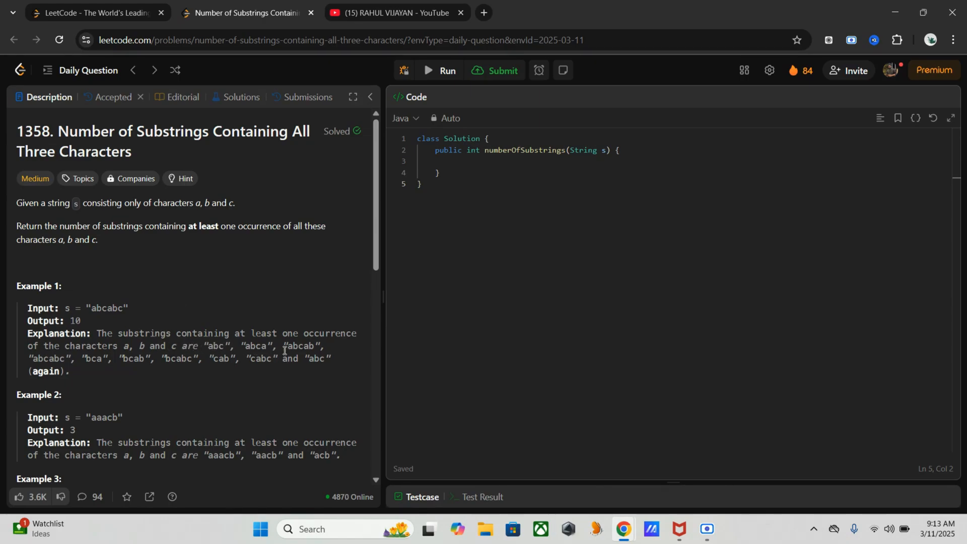
mouse_move(281, 361)
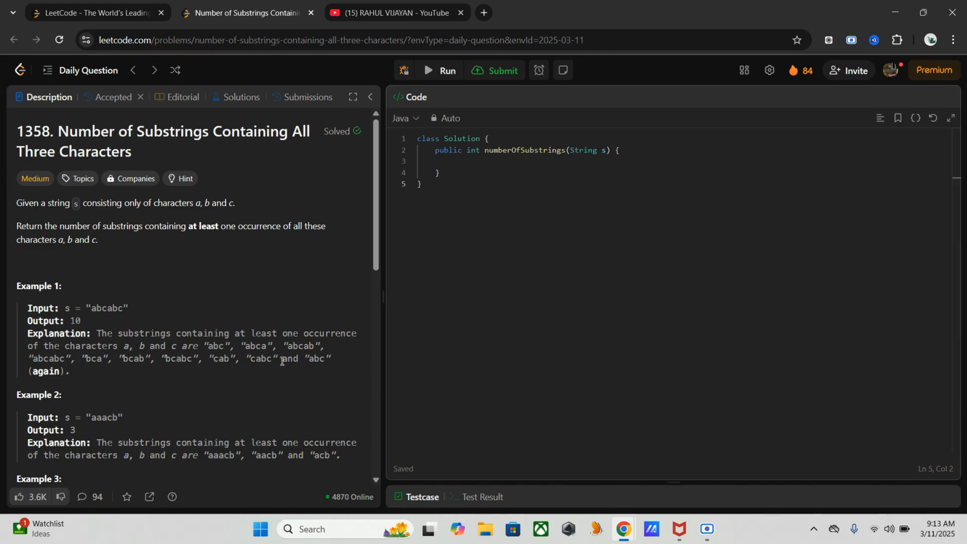
mouse_move(189, 243)
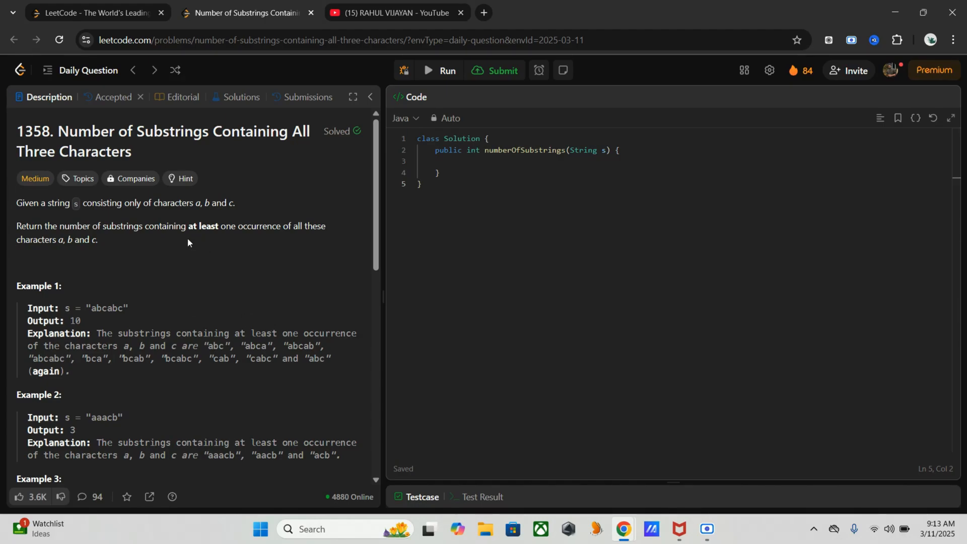
mouse_move(139, 383)
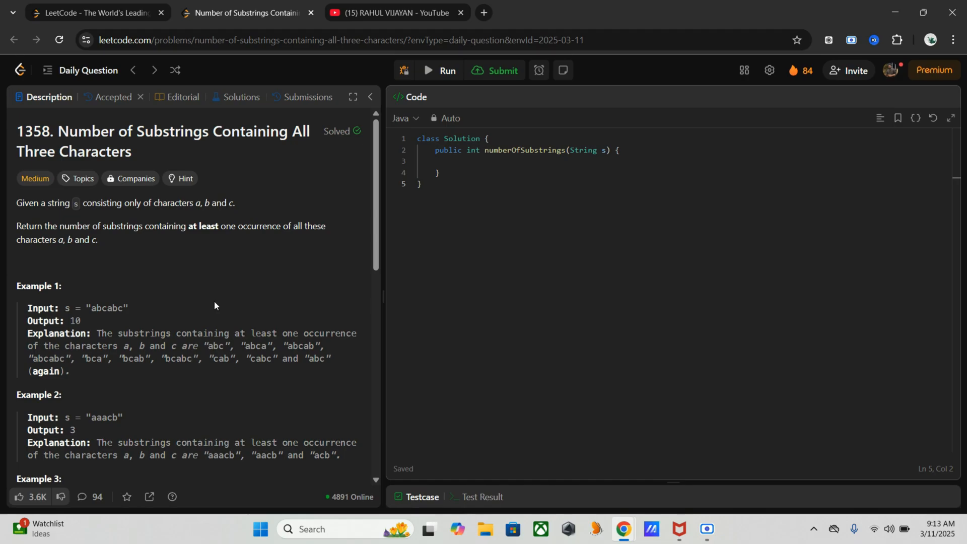
scroll(down, 3)
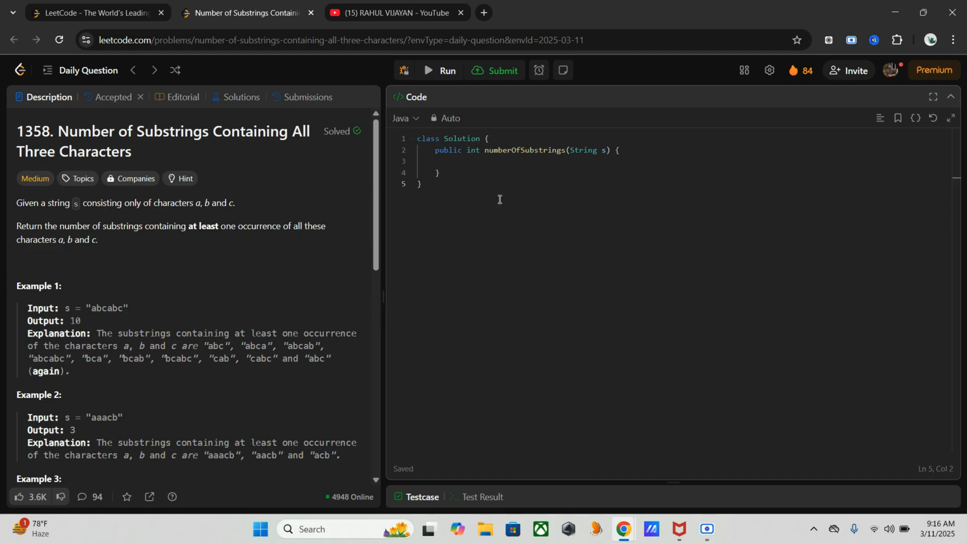
- Inside numberOfSubstrings, convert s to a character array: char[] ch = s.toCharArray();
click(493, 167)
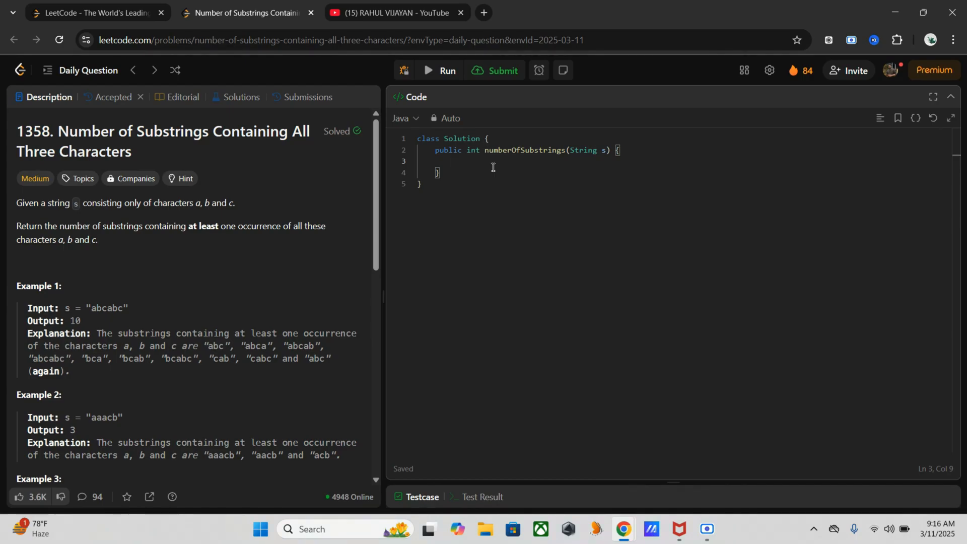
text(char[] ch = s.)
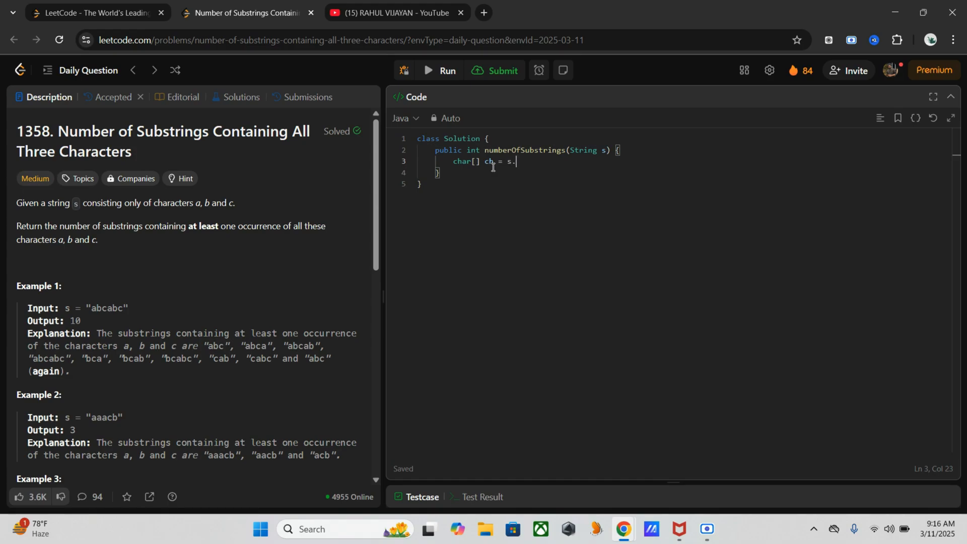
text(to)
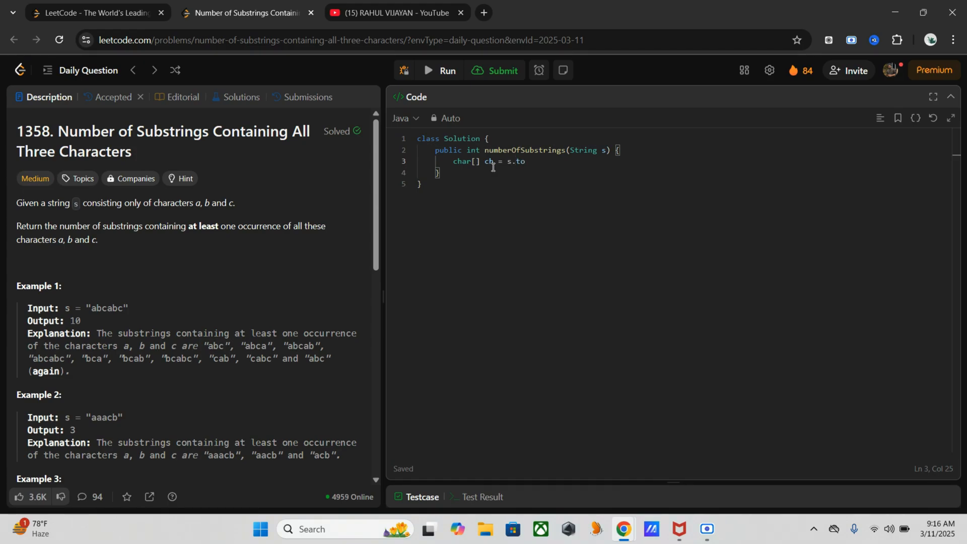
text(CharArray()
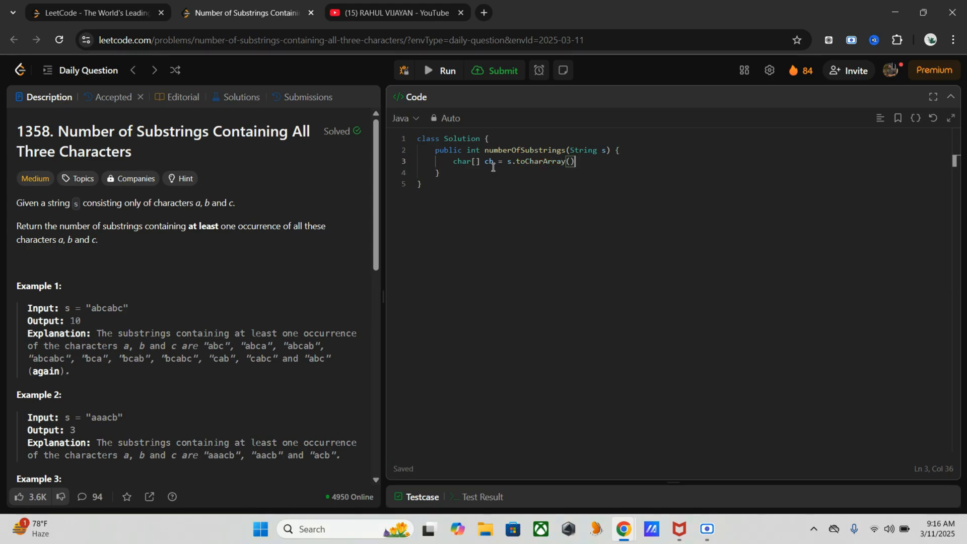
text(;)
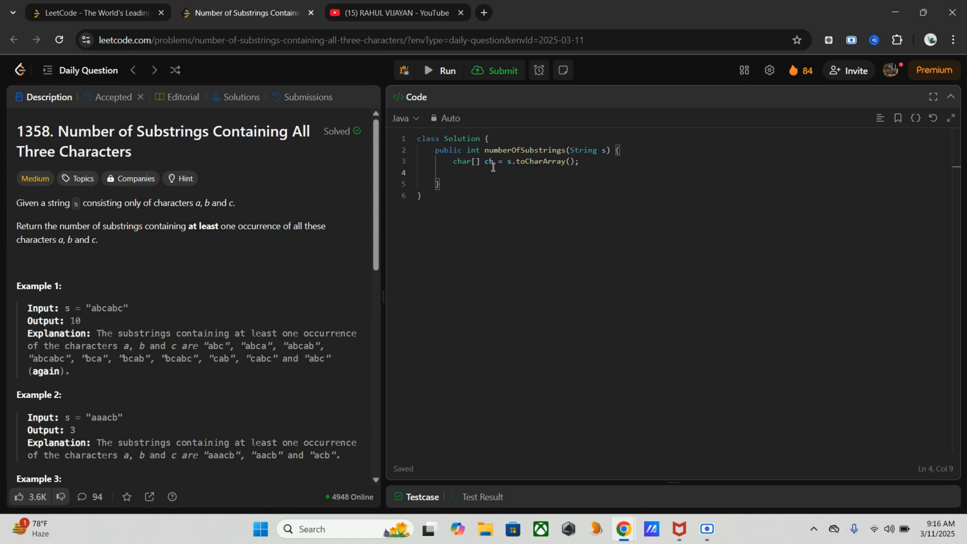
- Declare the three-element counter array: int[] abc = new int[3];
text(iny)
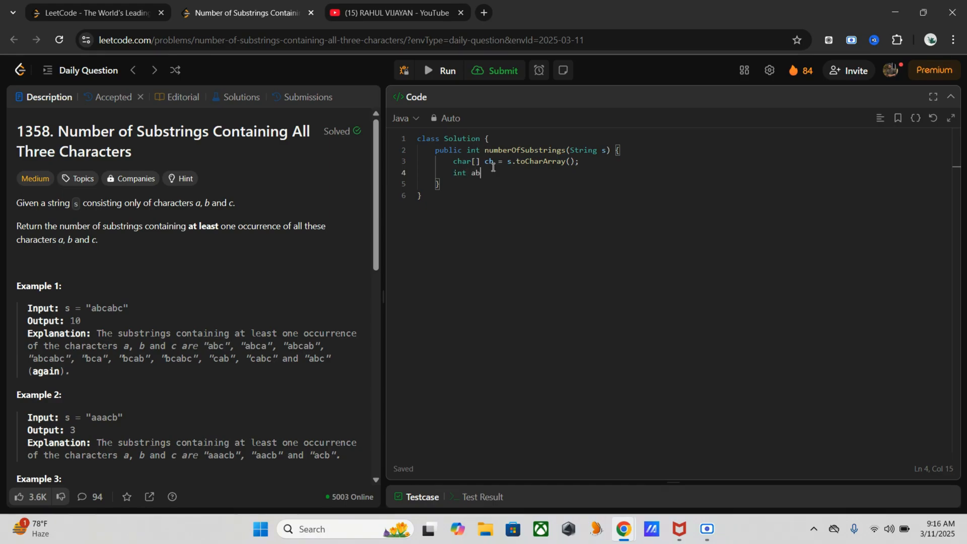
key(BackSpace)
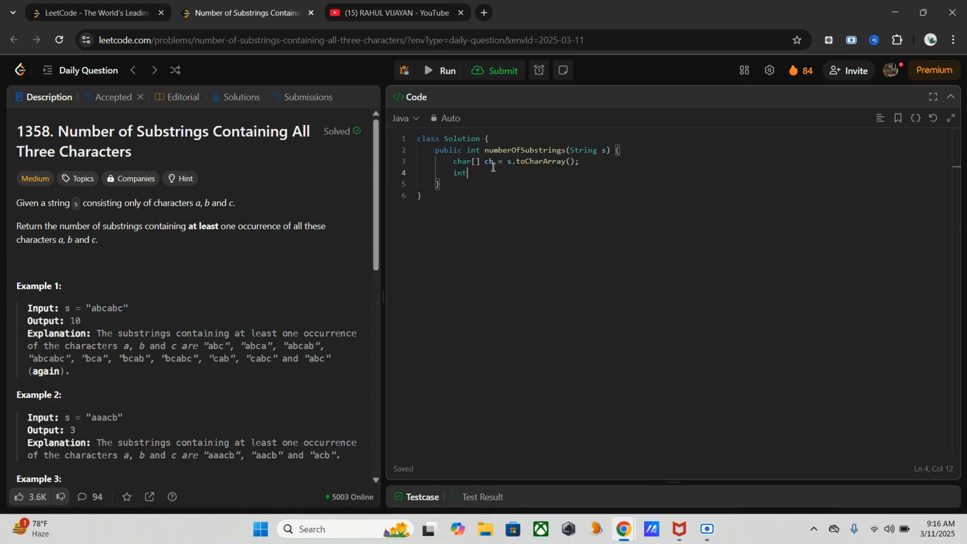
text([])
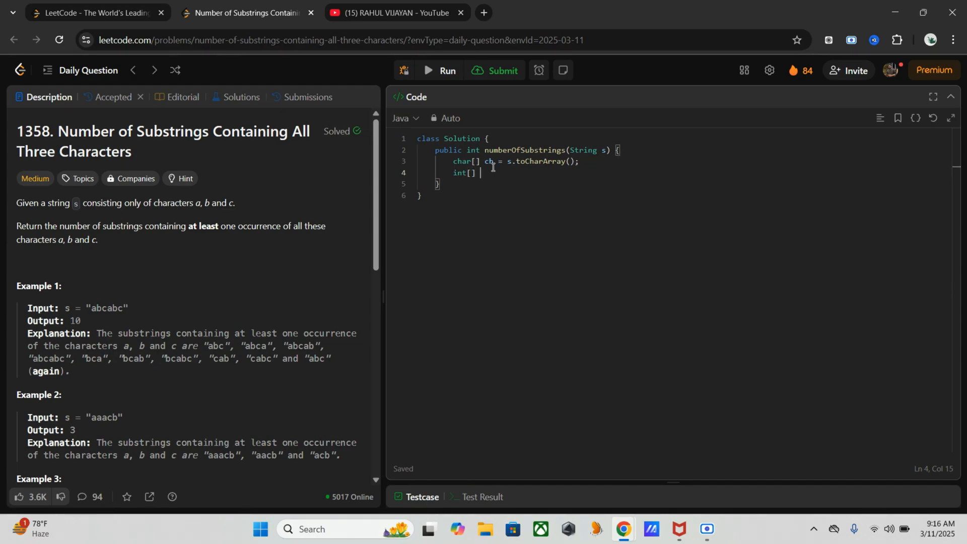
text(abc)
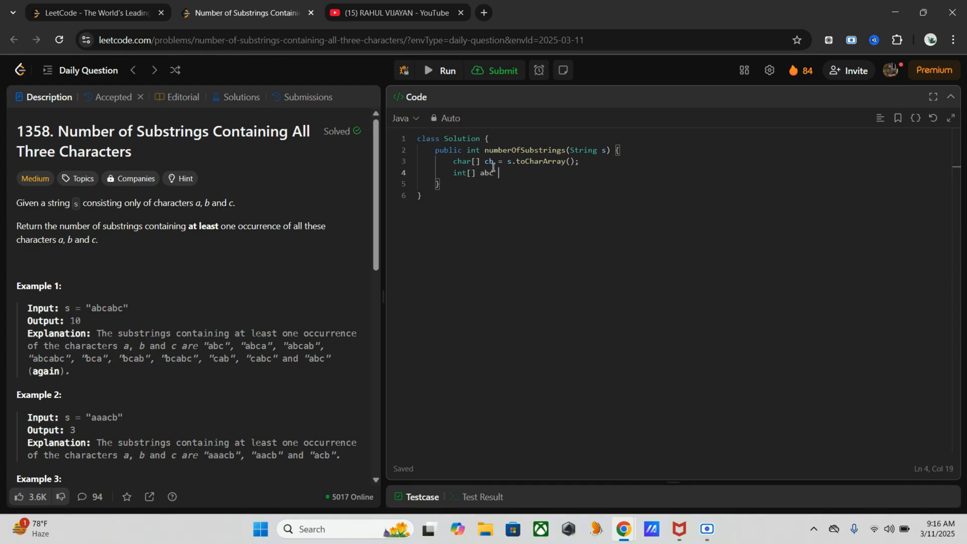
text(= n)
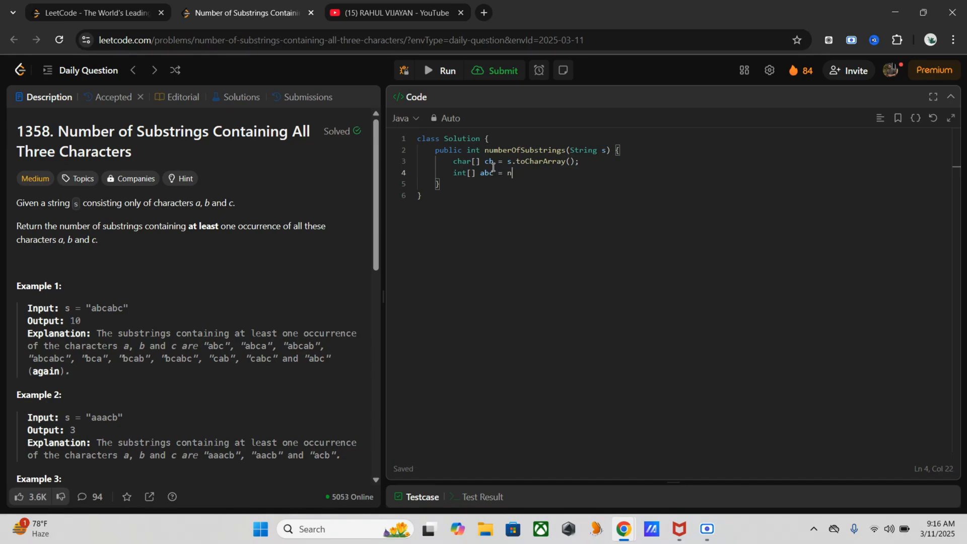
text(ew int)
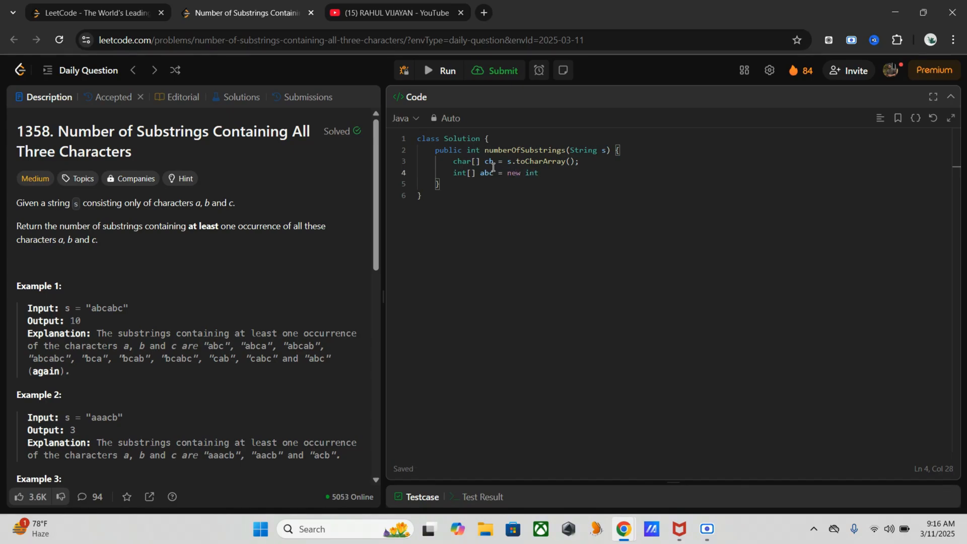
text([3])
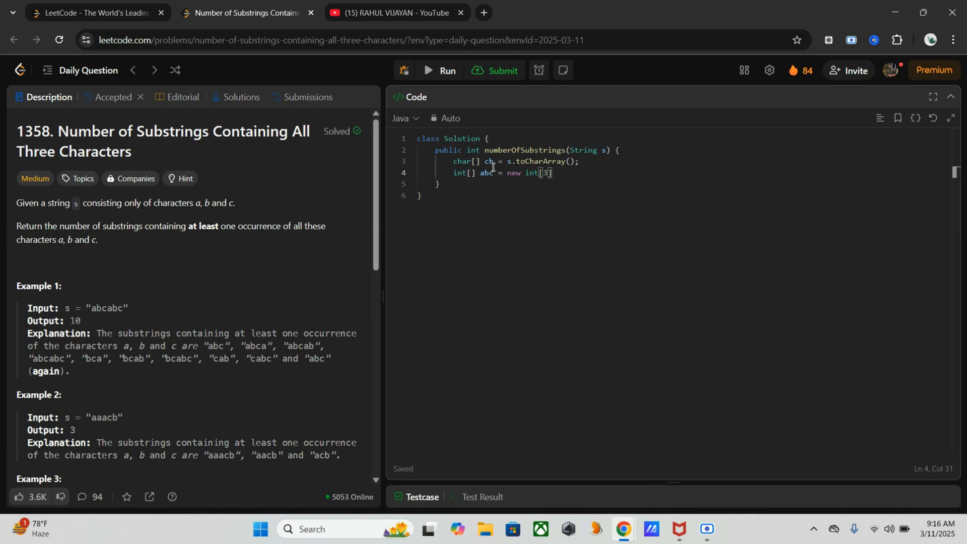
text(;)
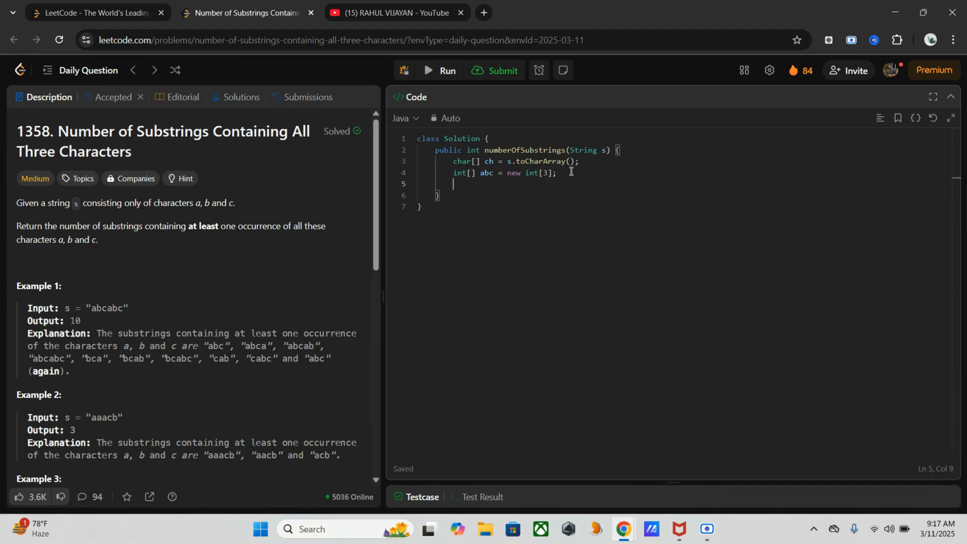
- Write a for loop over abc.length setting abc[i] = -1 for every entry
text(for())
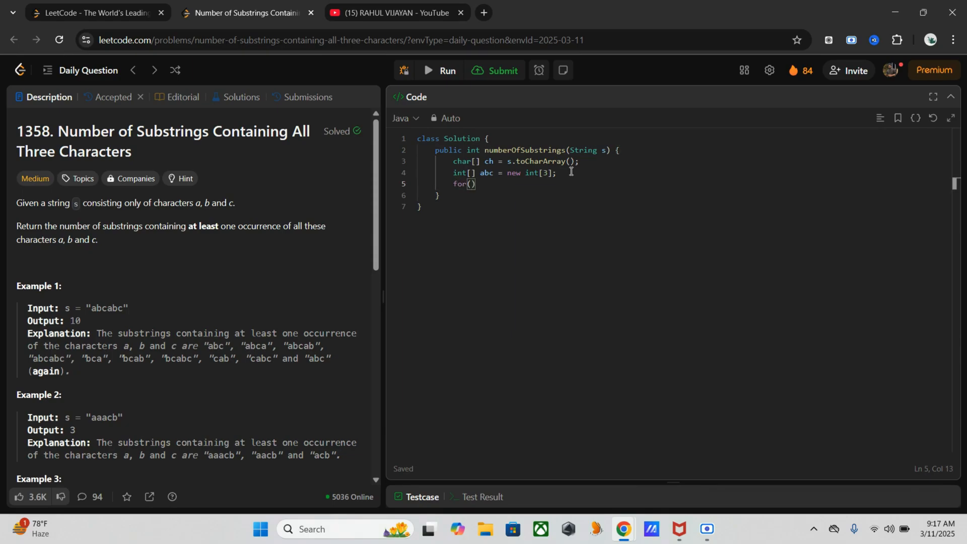
text(int i = 0)
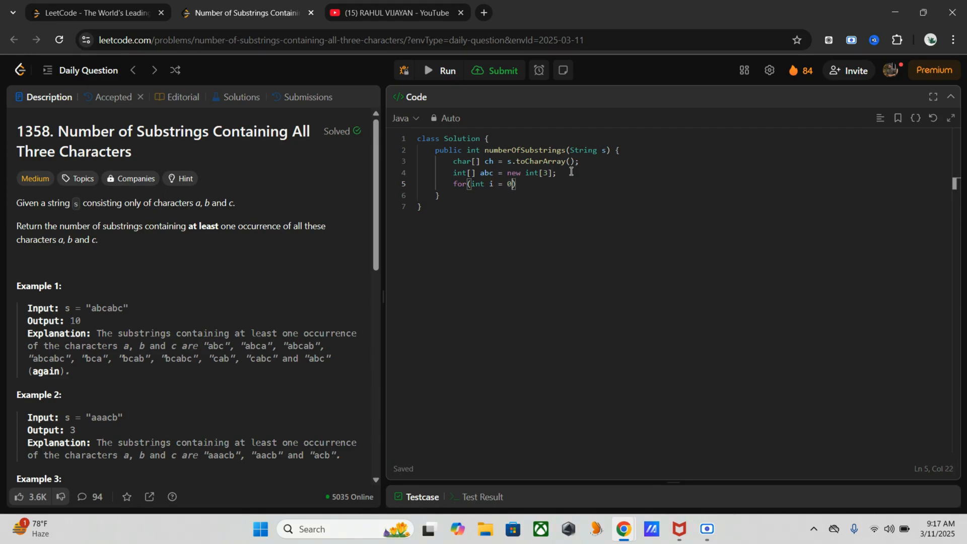
text(;)
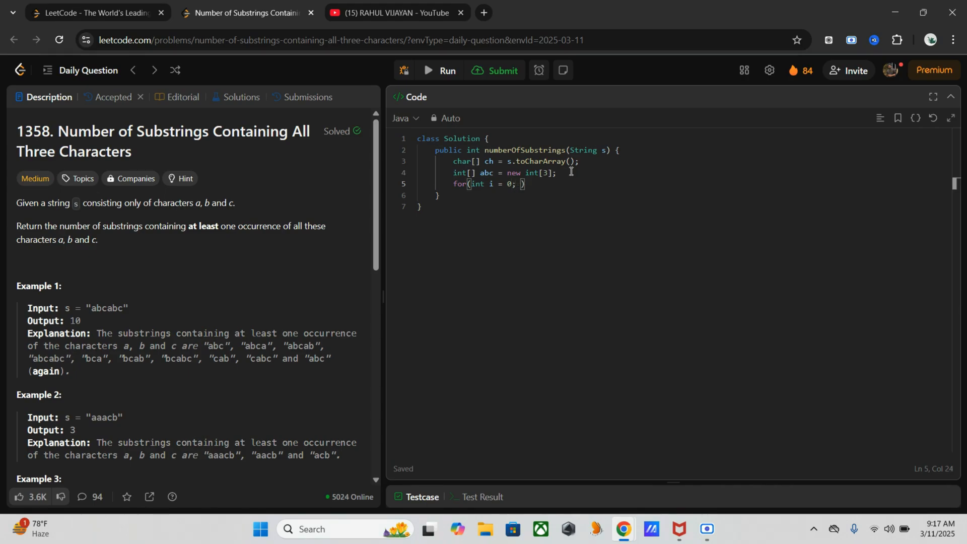
text(i<)
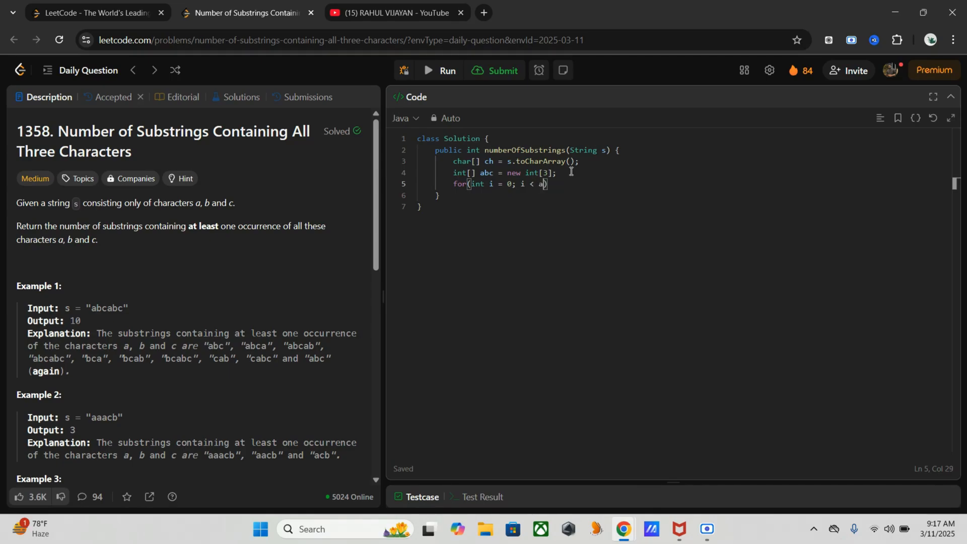
text(bc.len)
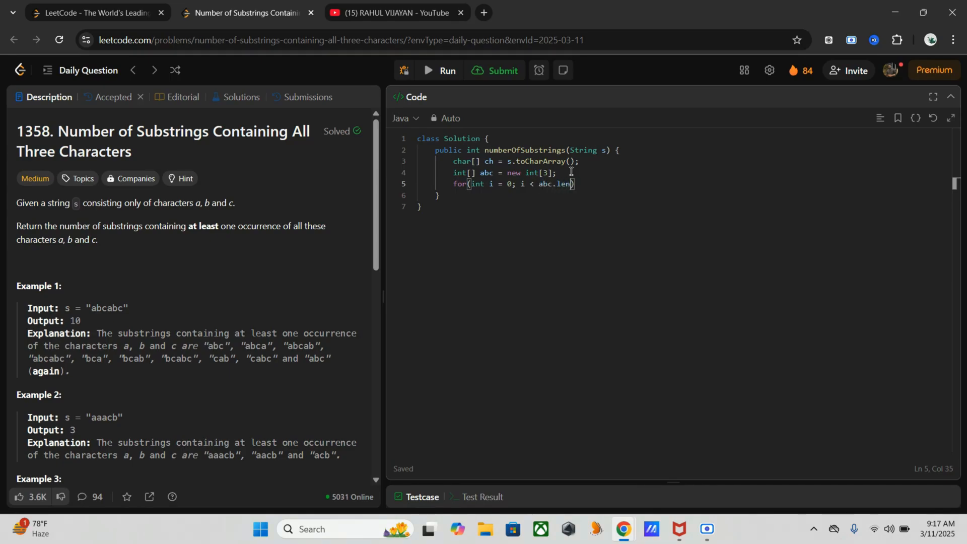
text(g)
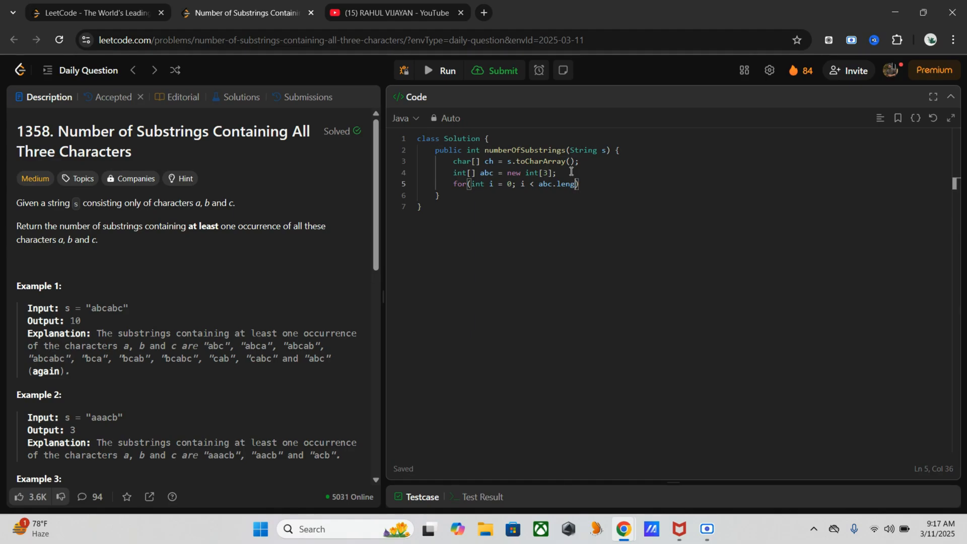
text(h;)
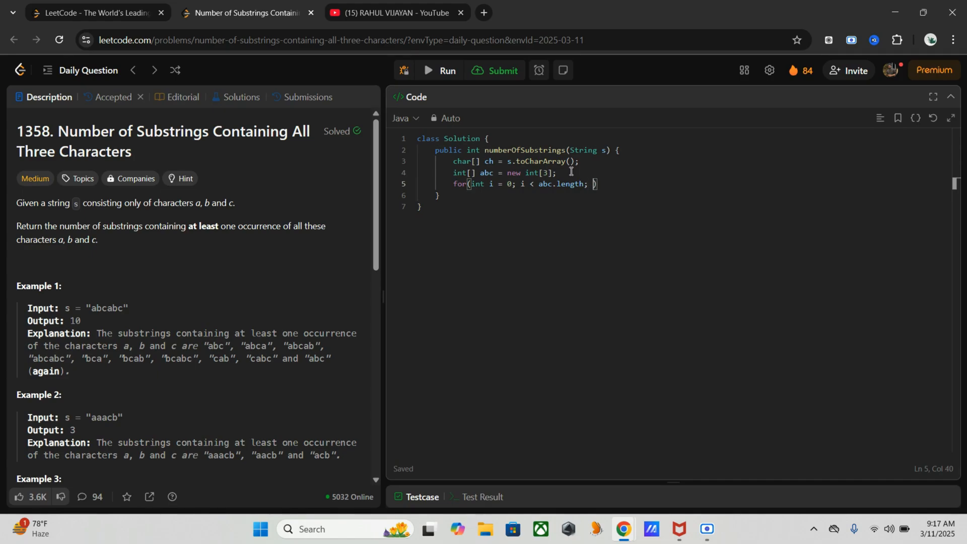
text(i++)
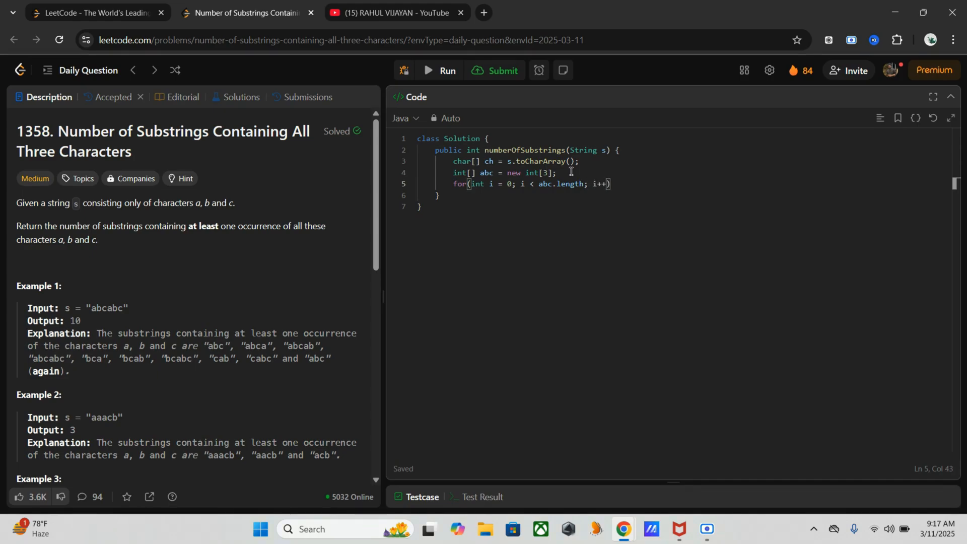
text({)
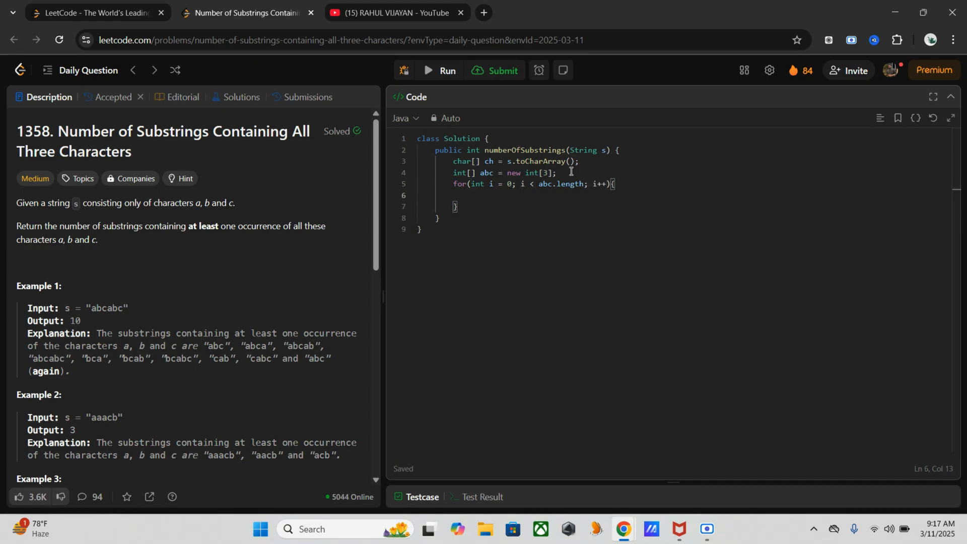
text(abc[i)
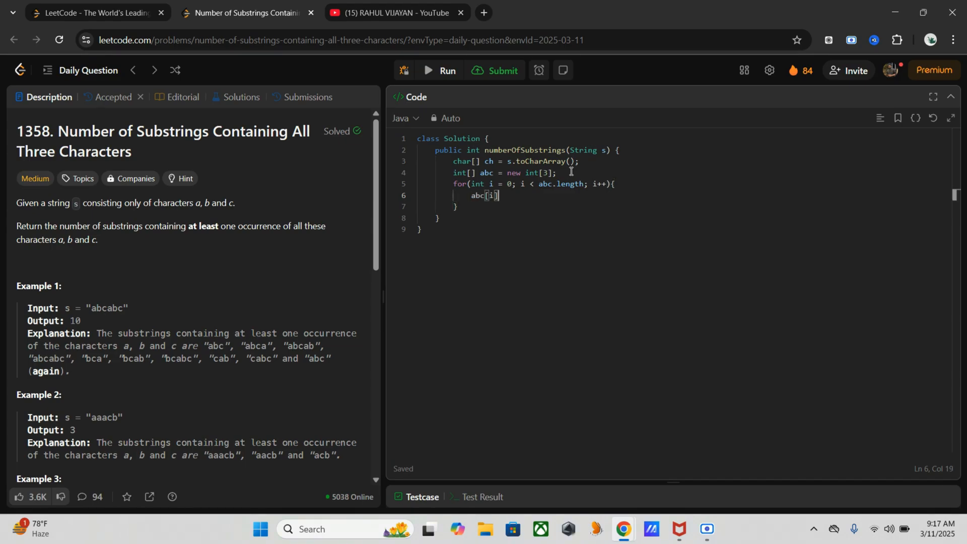
text(= 1)
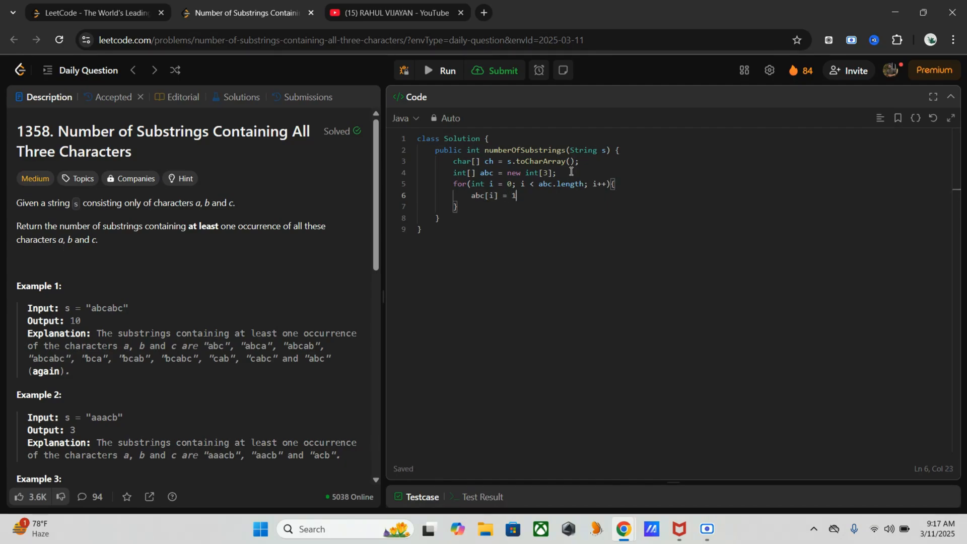
text(-1;)
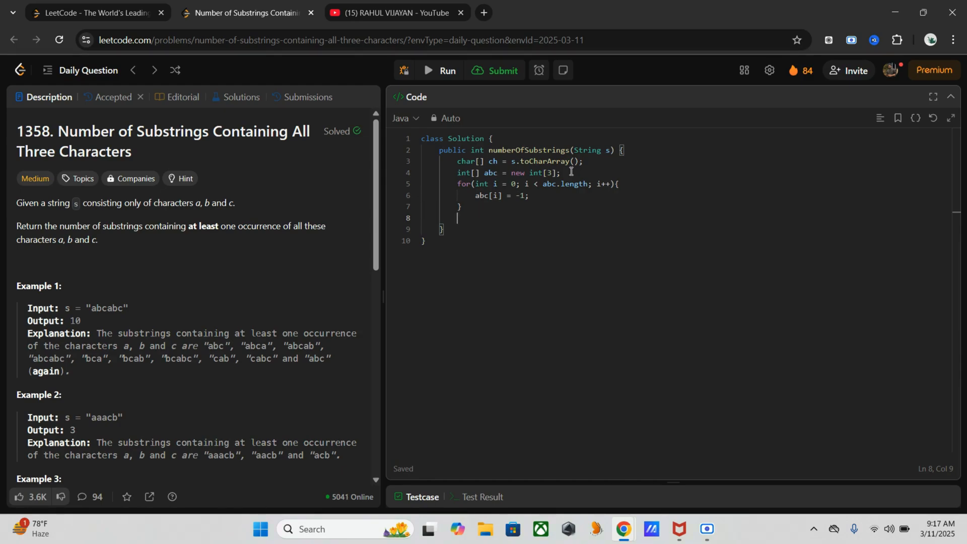
- Declare int count = 0, right = 0;
text(int count)
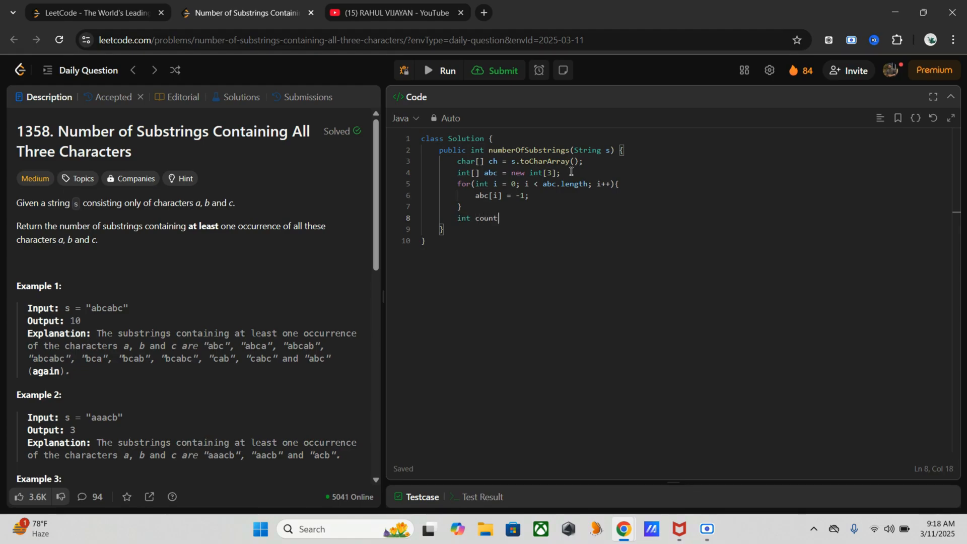
text(= 0)
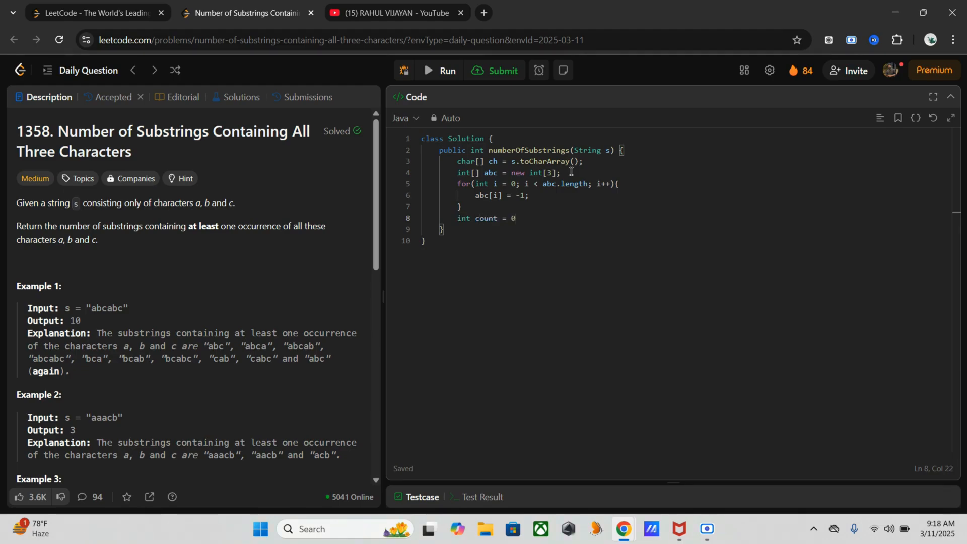
text(, ri)
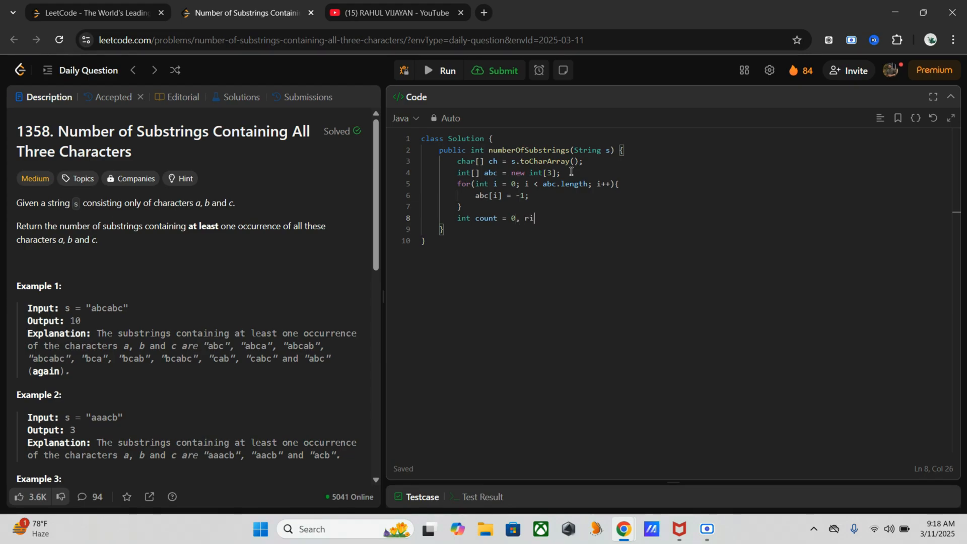
text(ght = 0;)
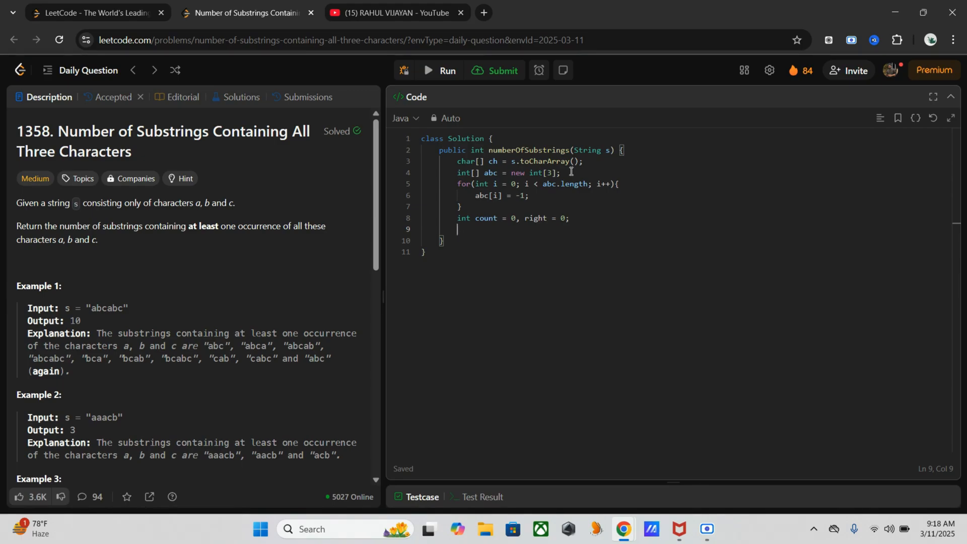
- Add while(right < ch.length){ storing abc[ch[right] - 'a'] = right;
text(while)
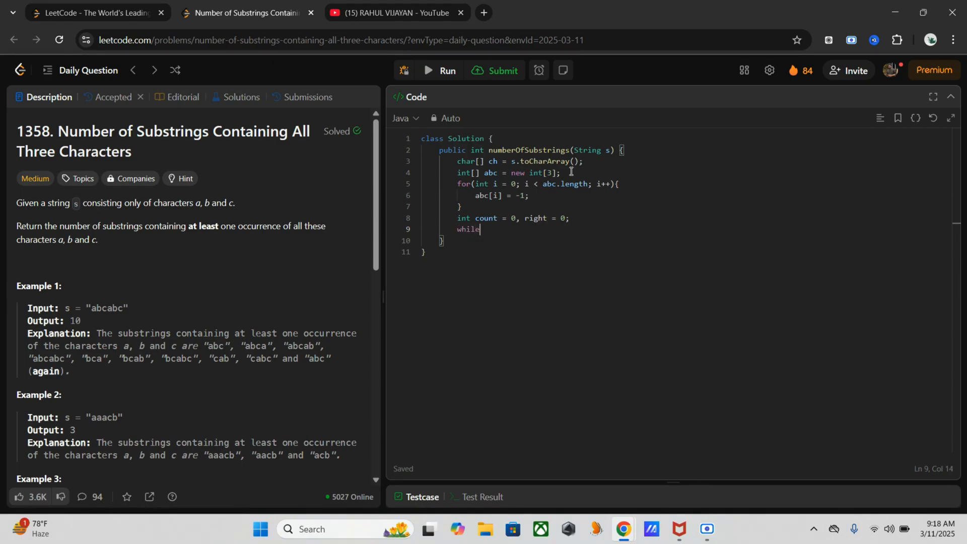
text((right <)
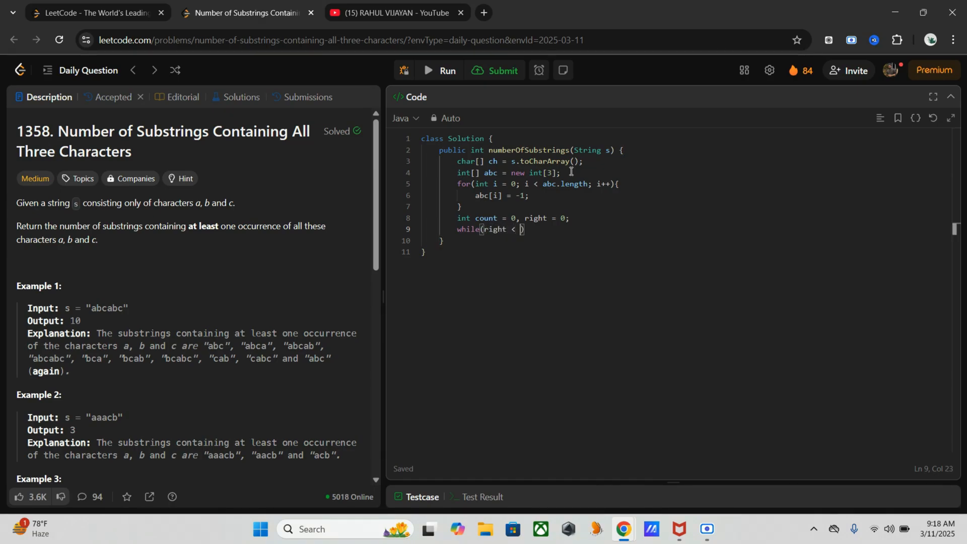
text(ch.)
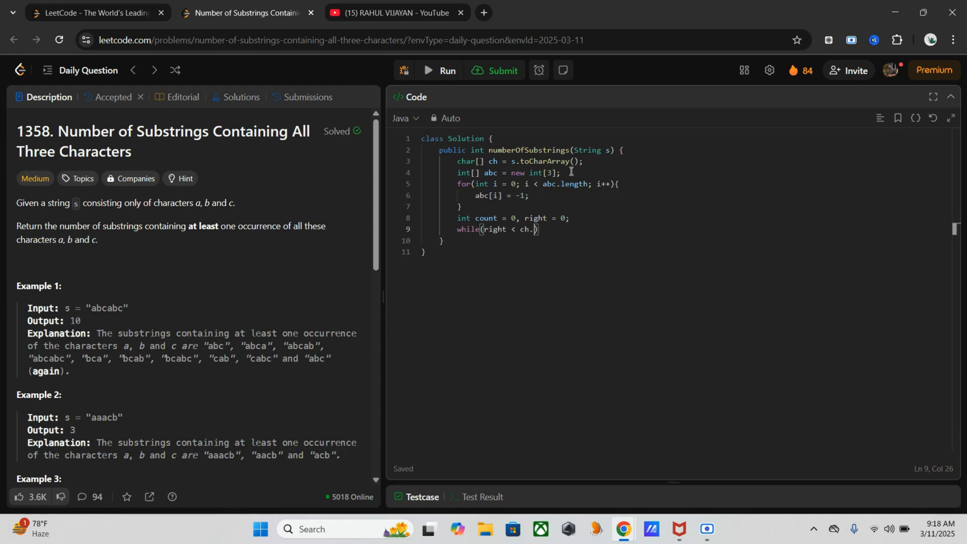
text(length)
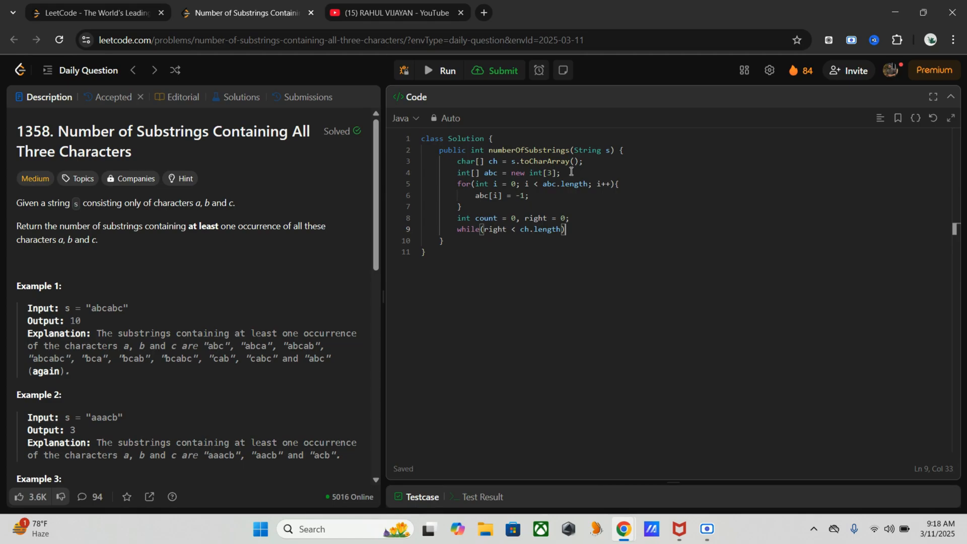
text({)
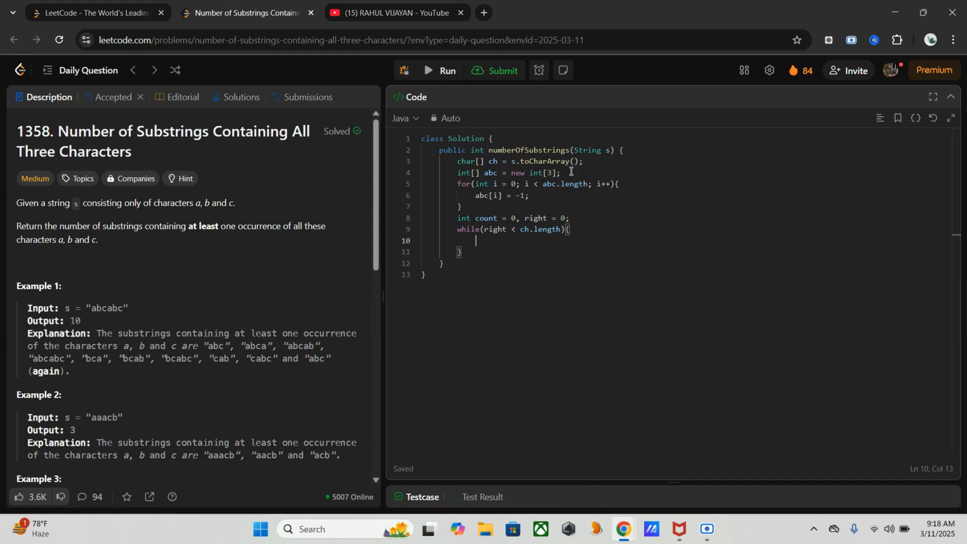
text(abc)
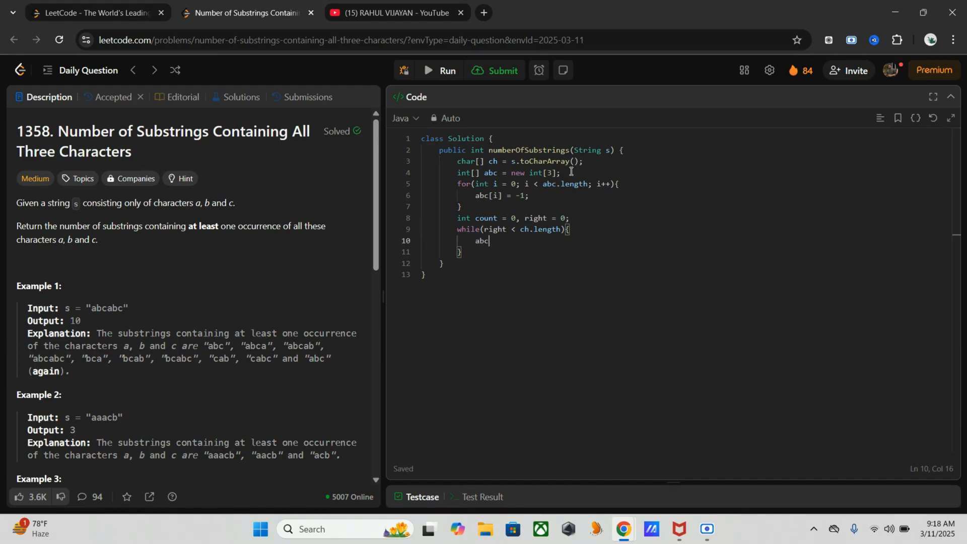
text([ch])
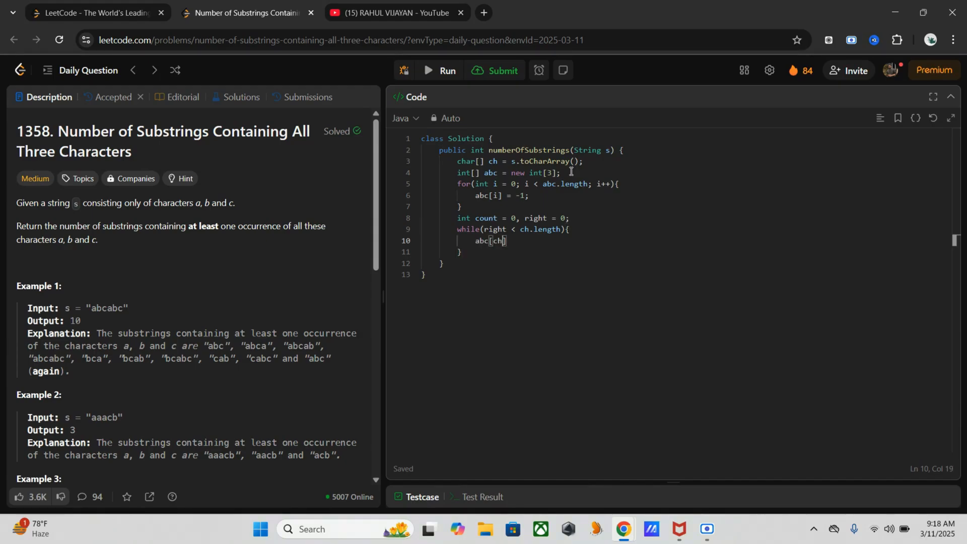
text(right)
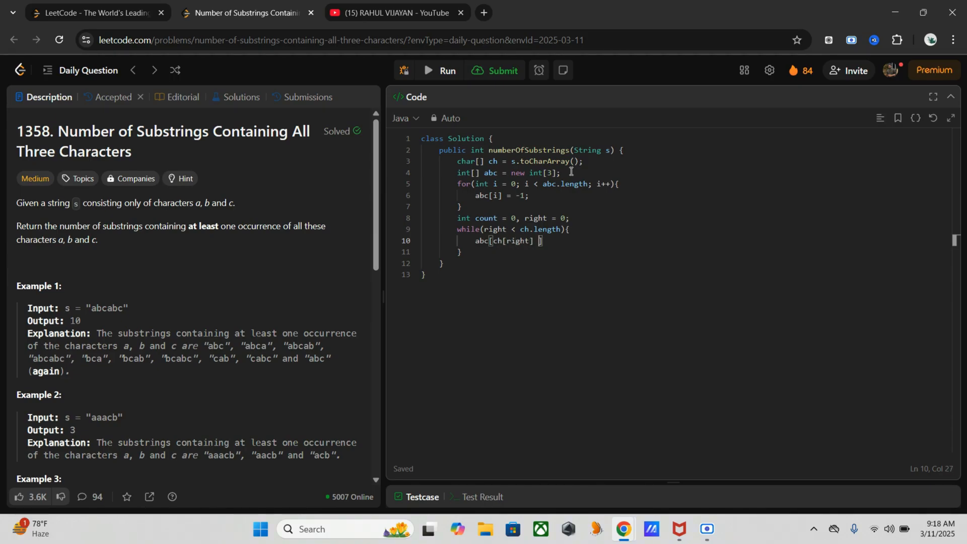
text(- 'a')
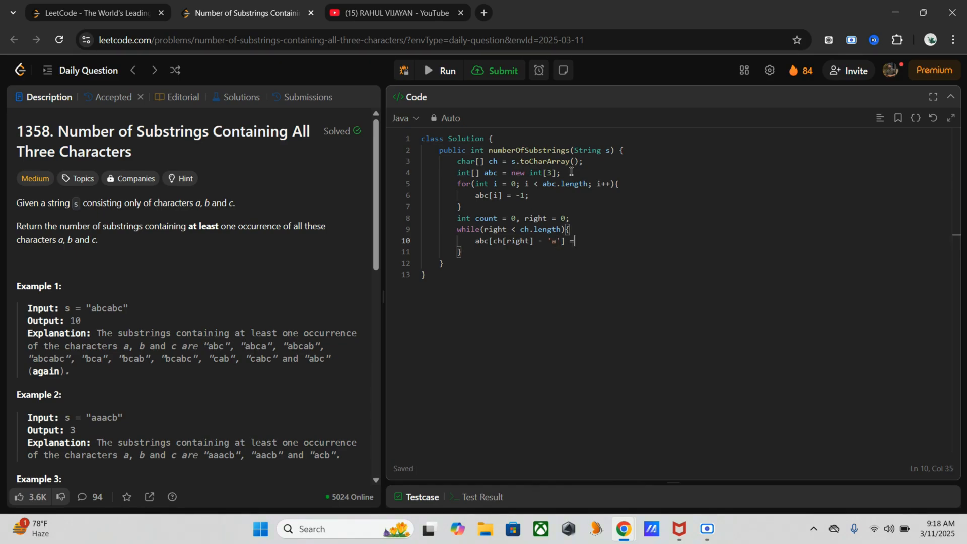
text(right)
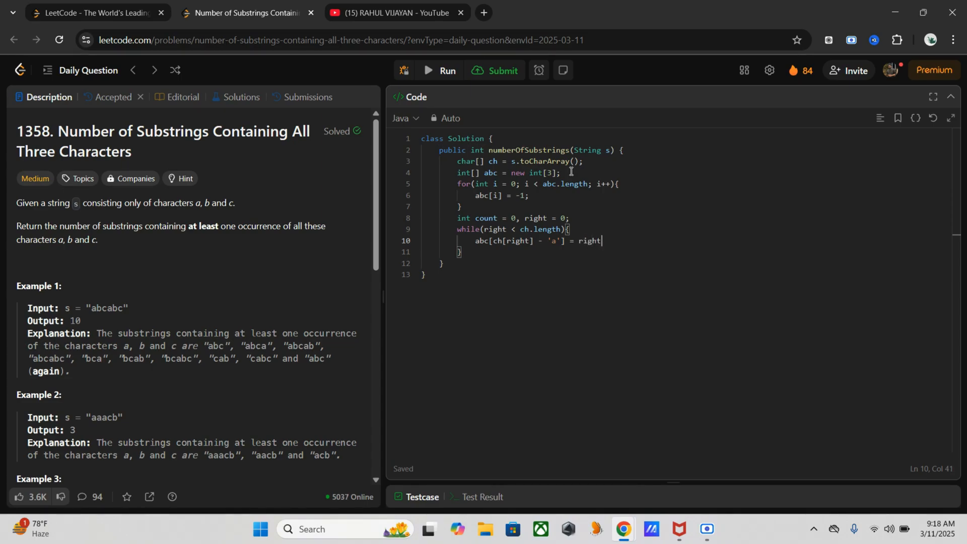
text(;)
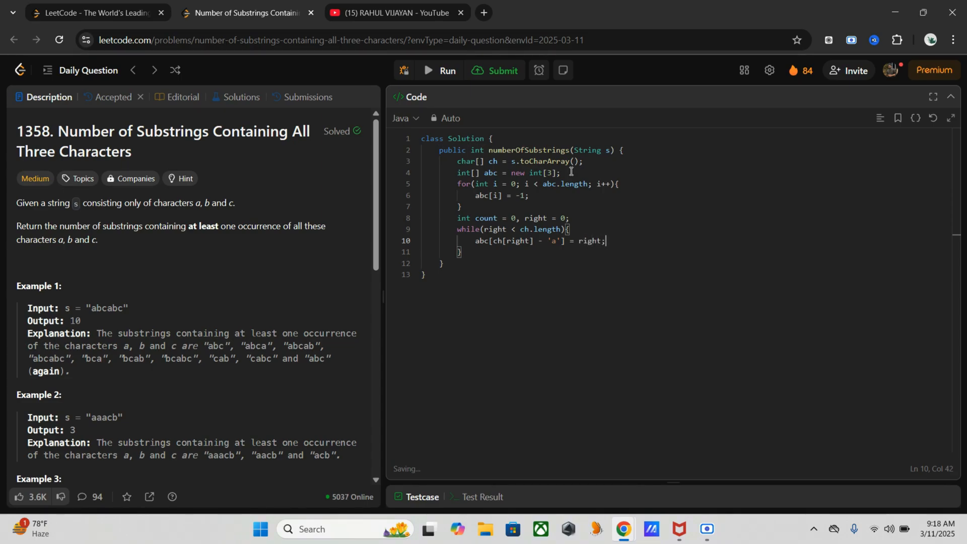
key(enter)
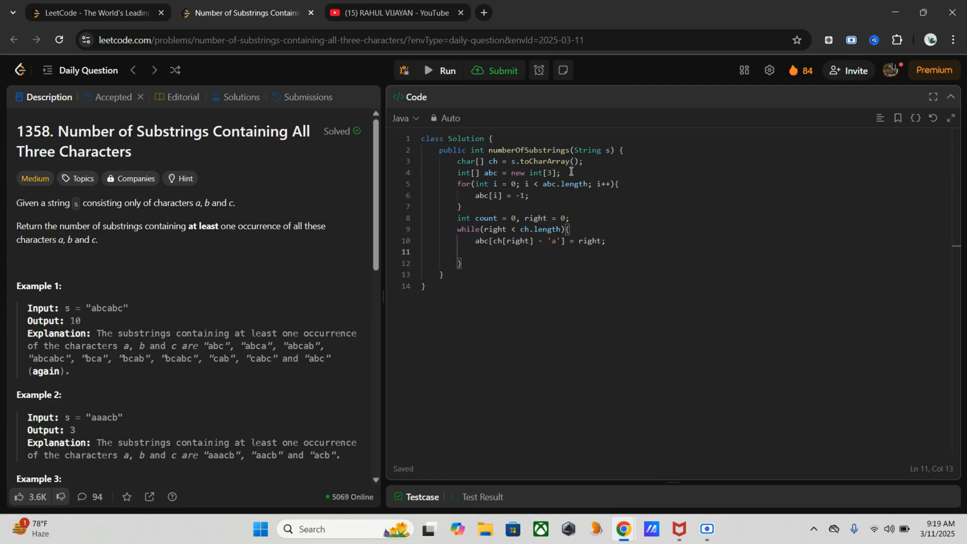
- Declare int minIndex = Integer.MAX_VALUE inside the while loop
text(int)
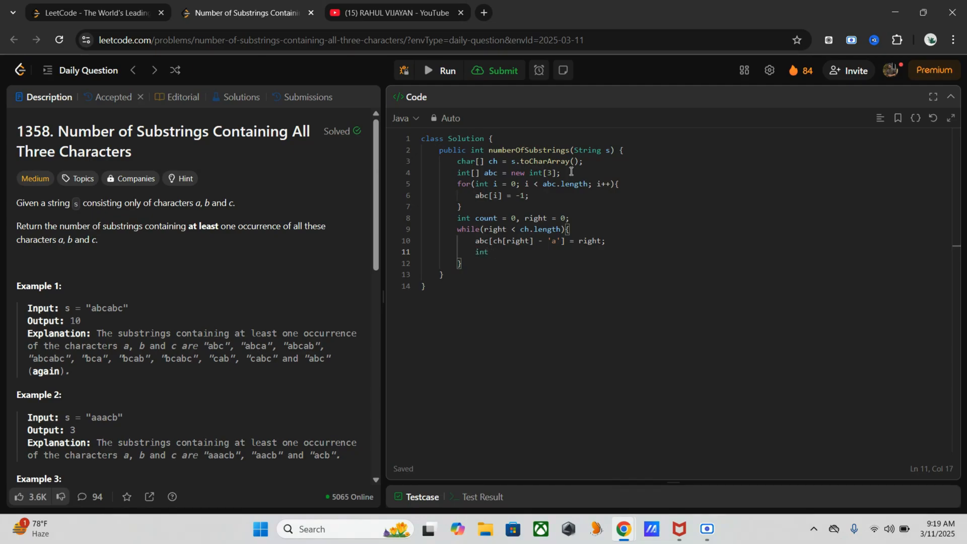
text(minIndex =)
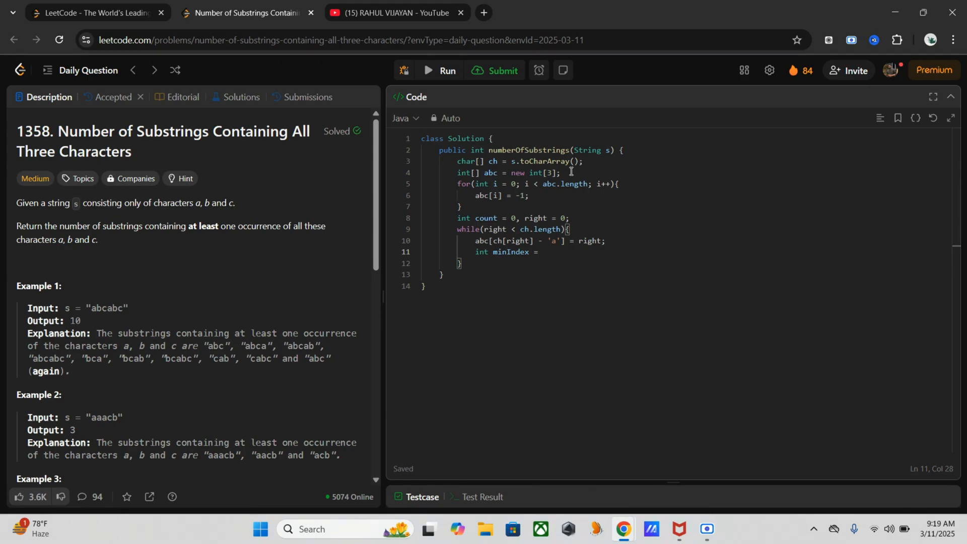
text(Intege)
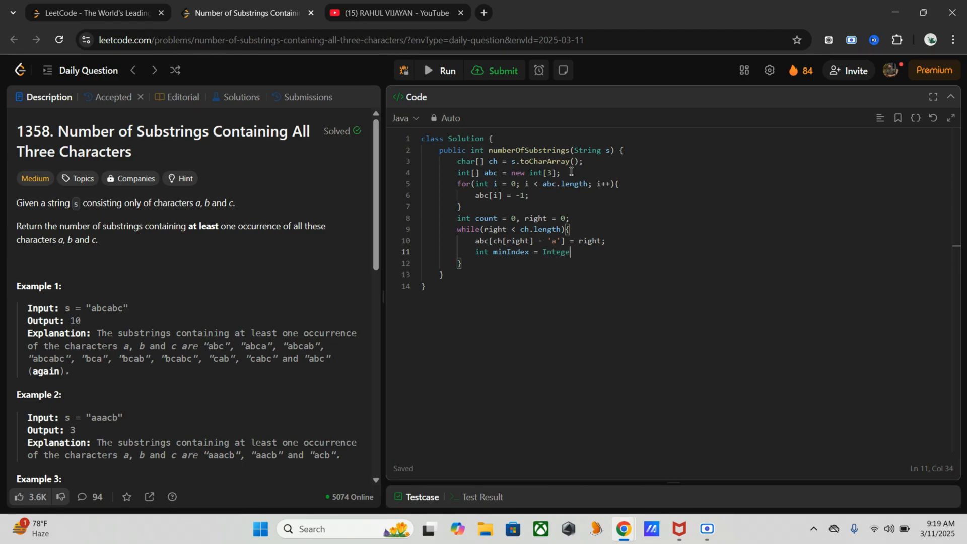
text(.)
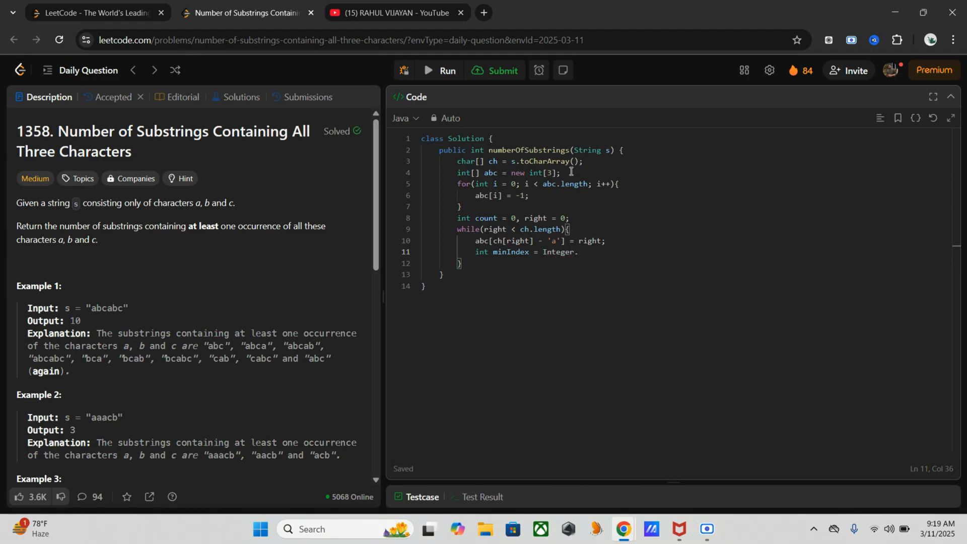
text(MAX_)
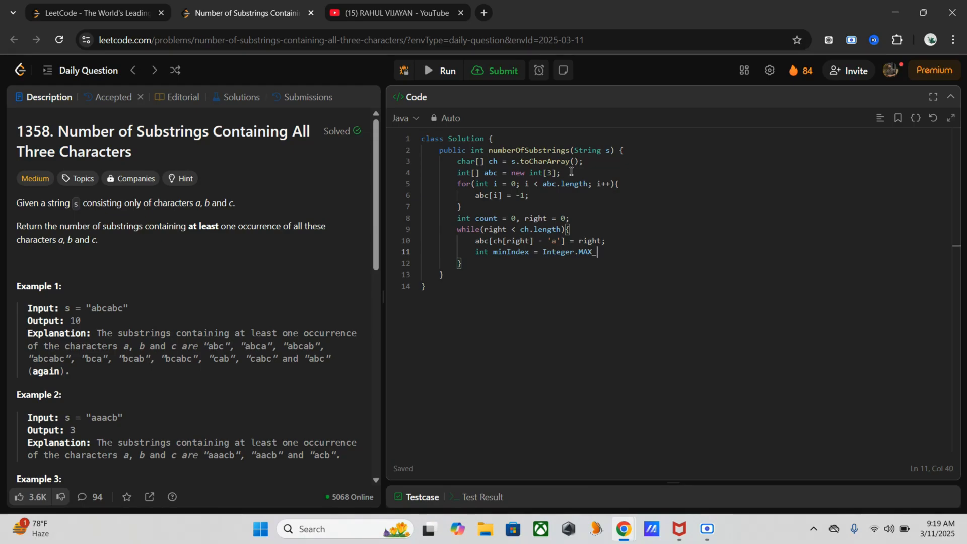
text(VAL)
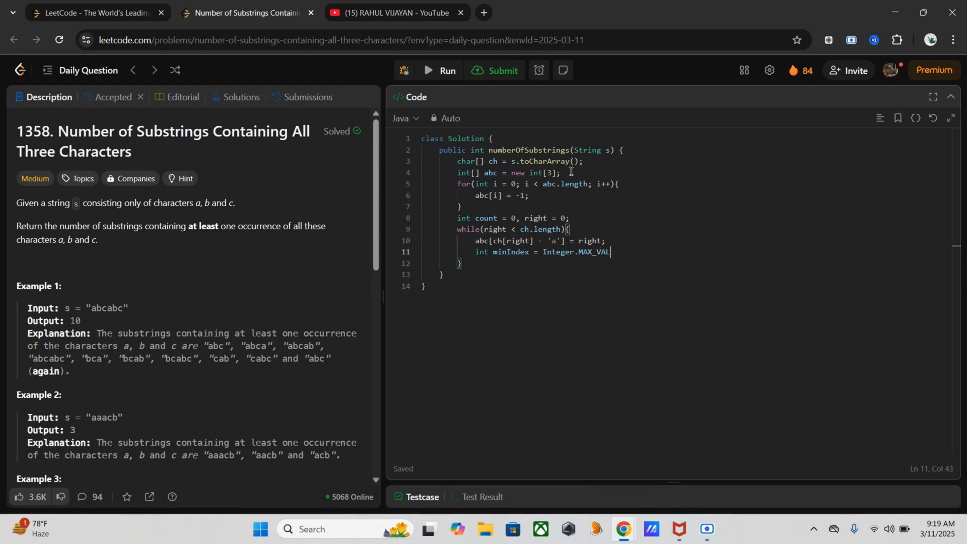
text(UE;)
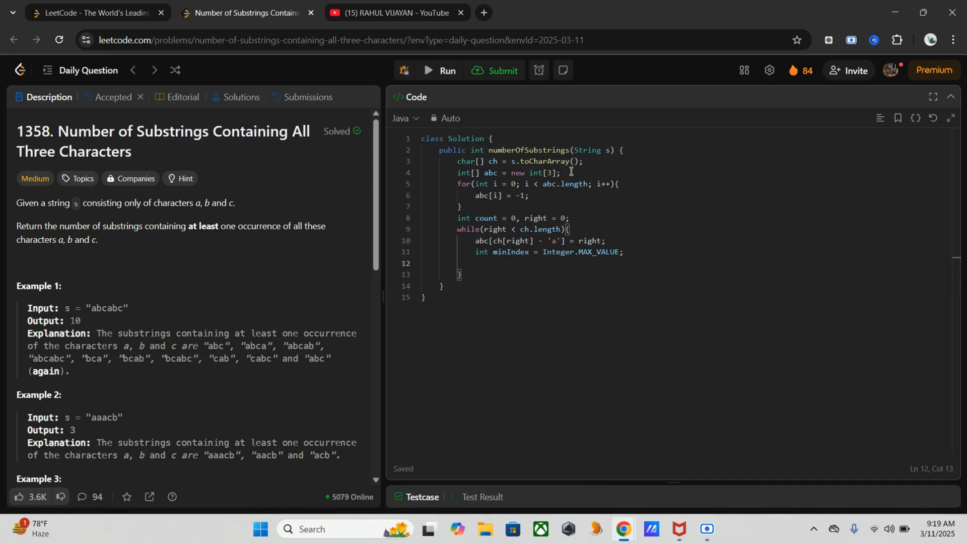
- Start the inner loop for(int i = 0; i < 3; i++){ over the three characters
text(f)
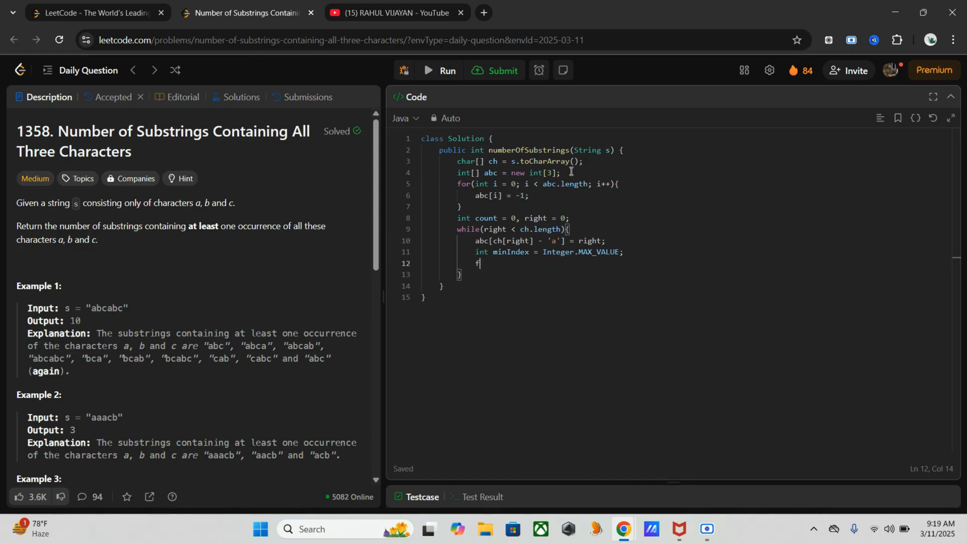
text(or()
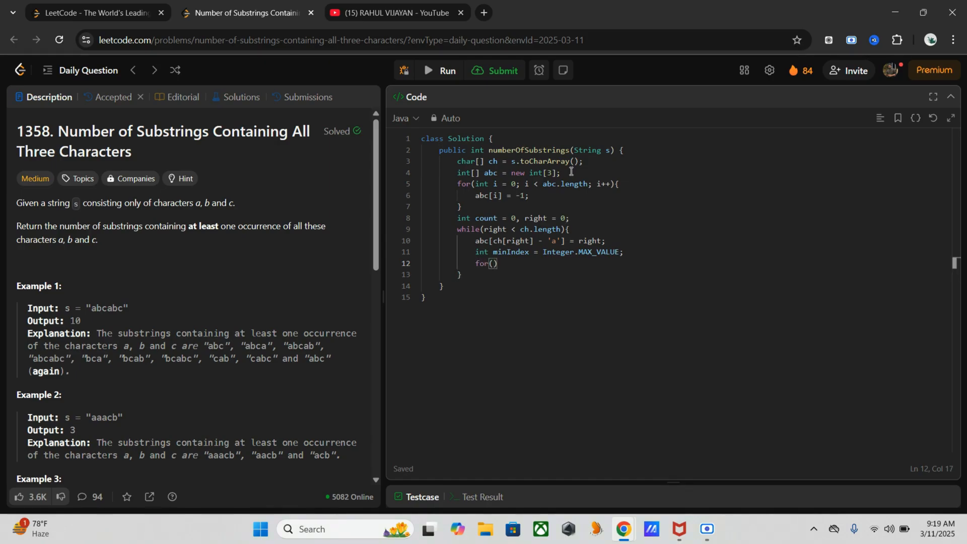
text(int)
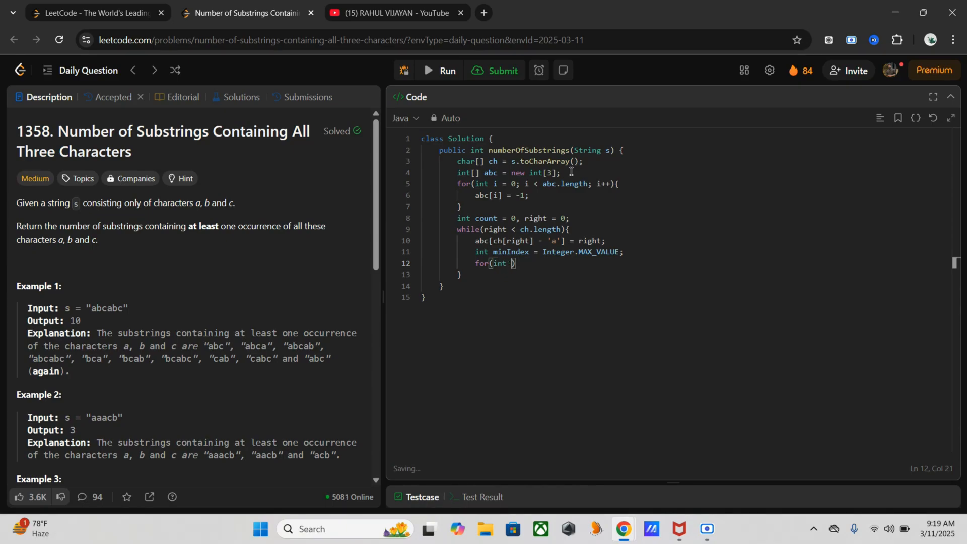
text(i =)
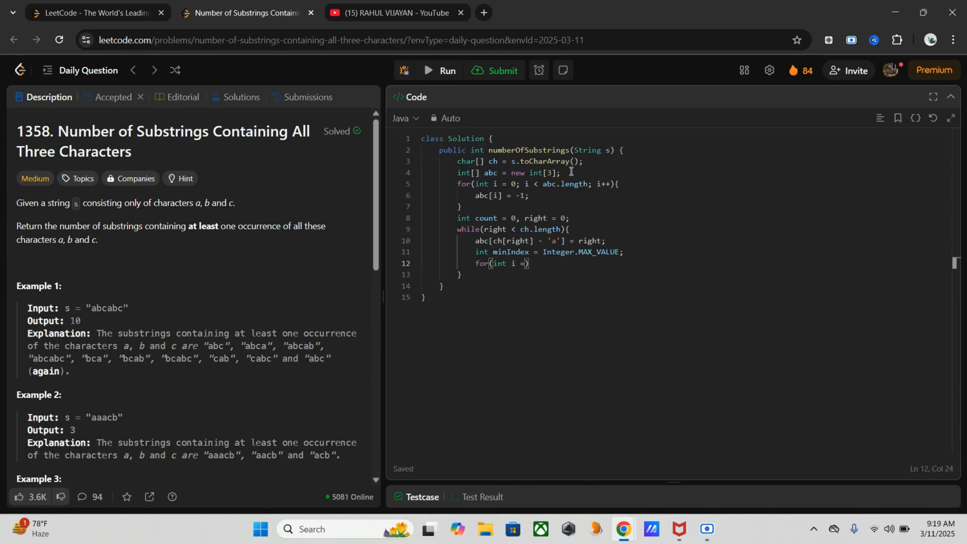
text(0; i)
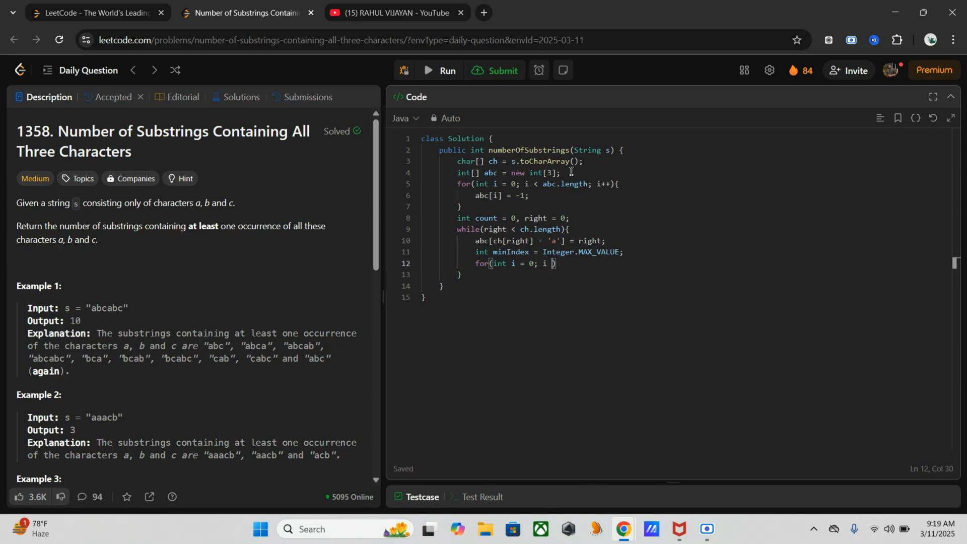
text(< 3; i)
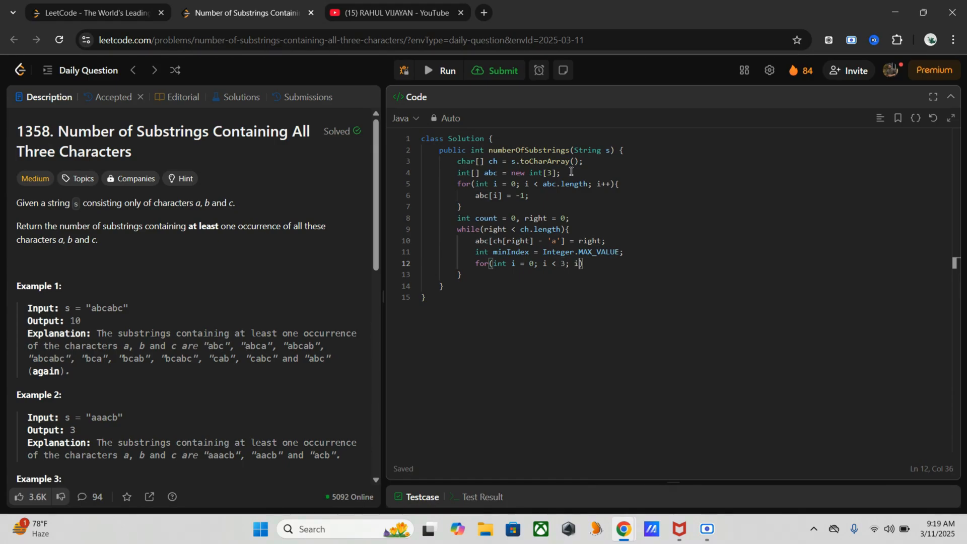
text(++){)
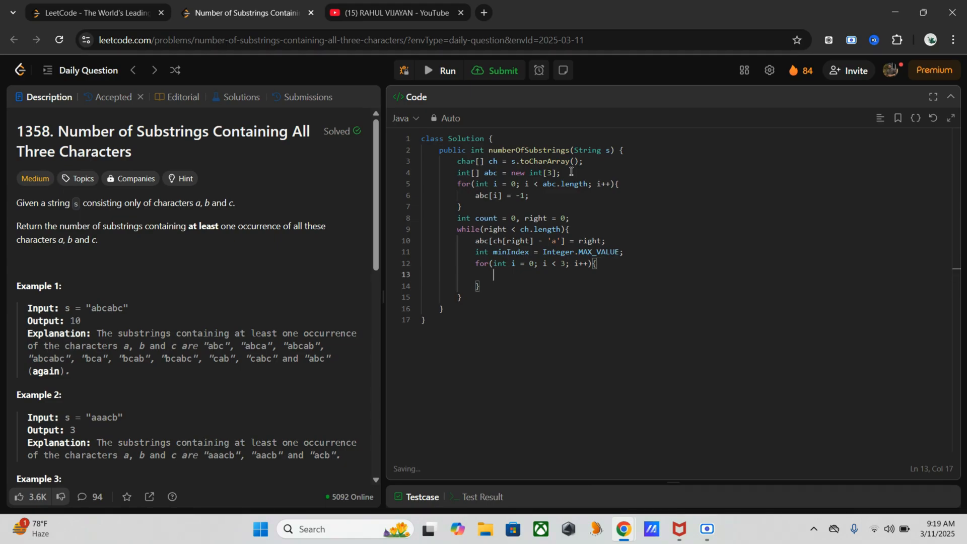
- Inside it, set minIndex = Math.min(minIndex, abc[i]);
text(min)
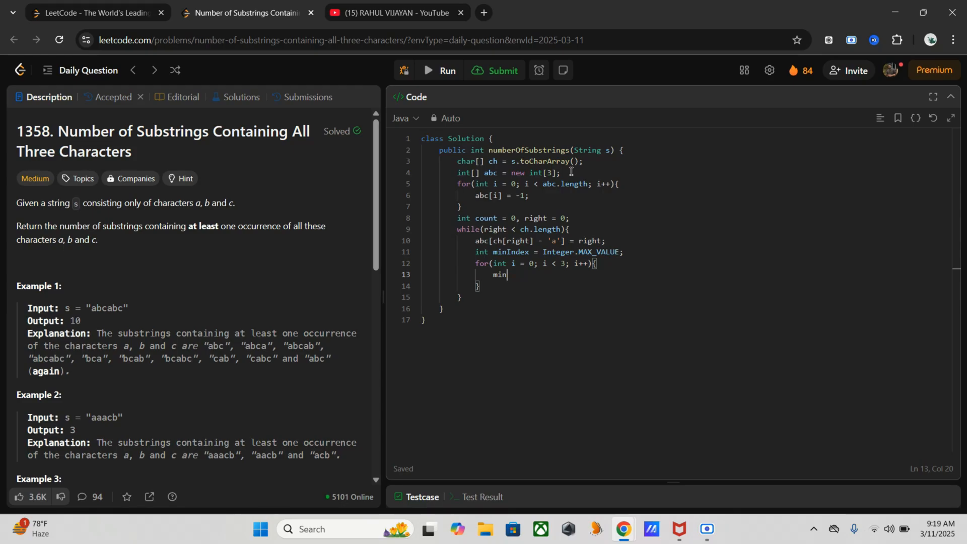
text(Index =)
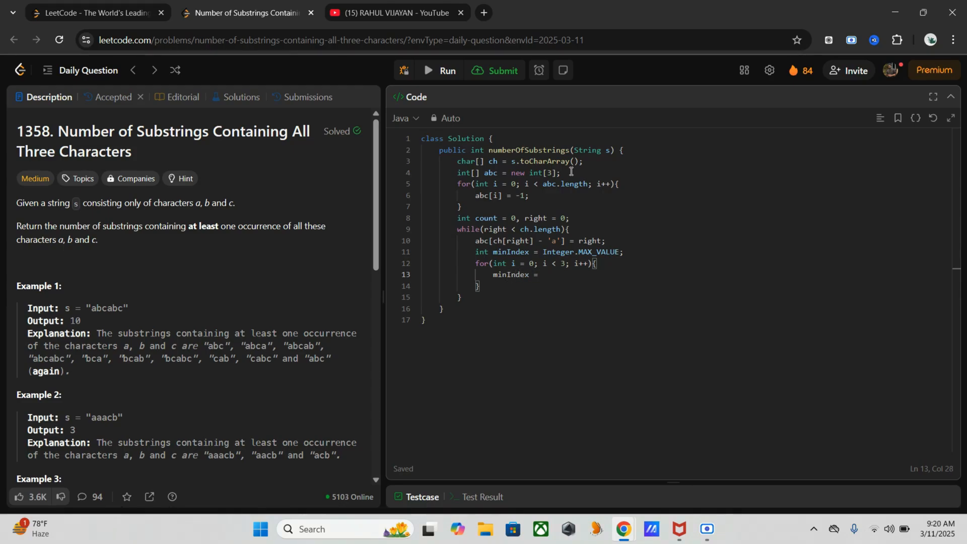
text(Math)
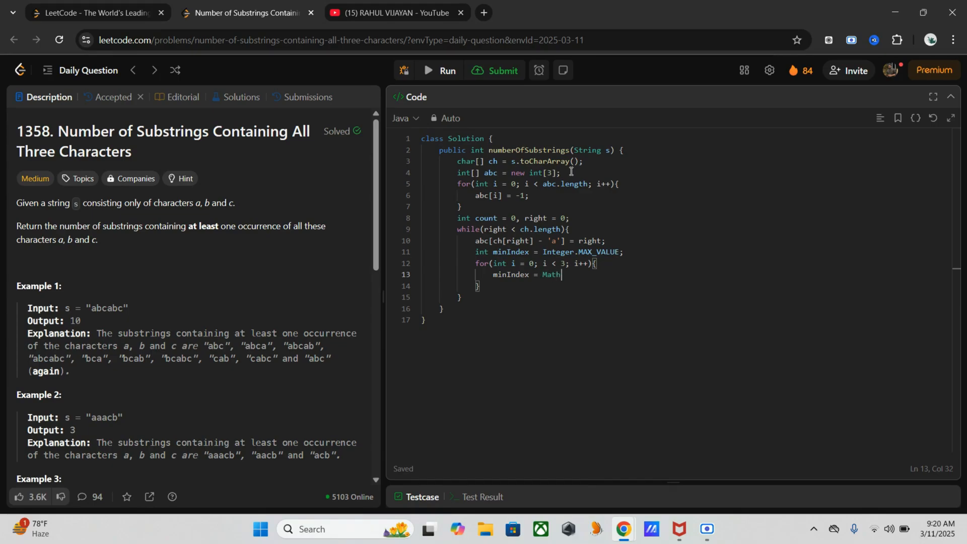
text(.min)
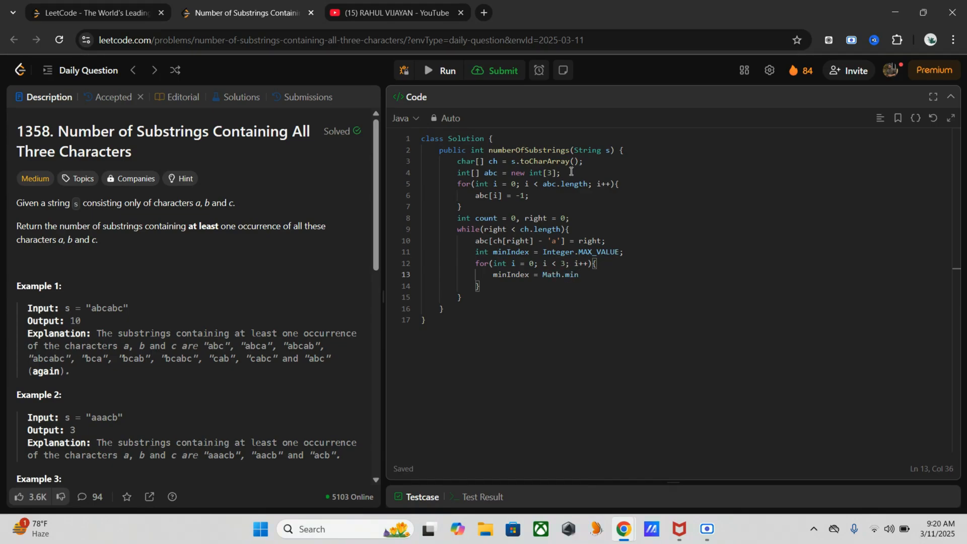
text((m)
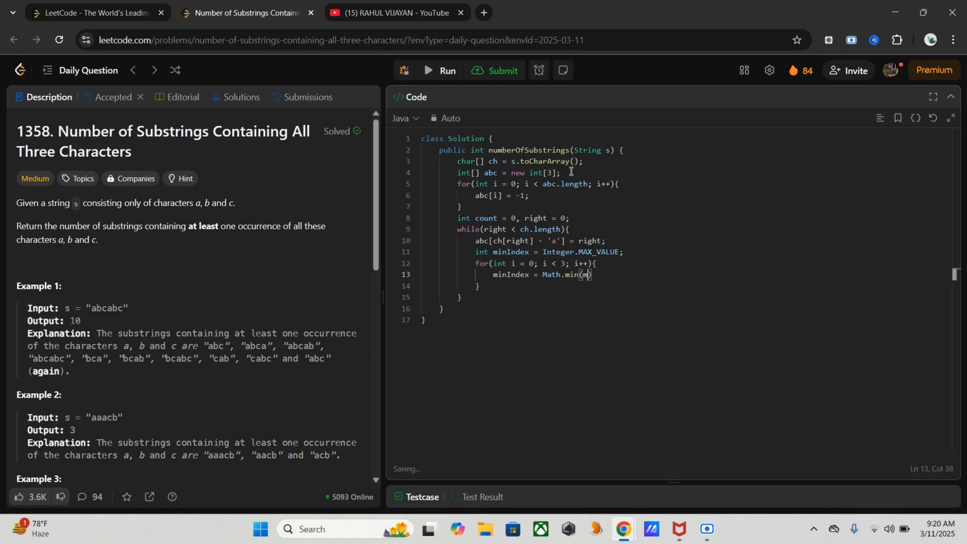
text(inIndex)
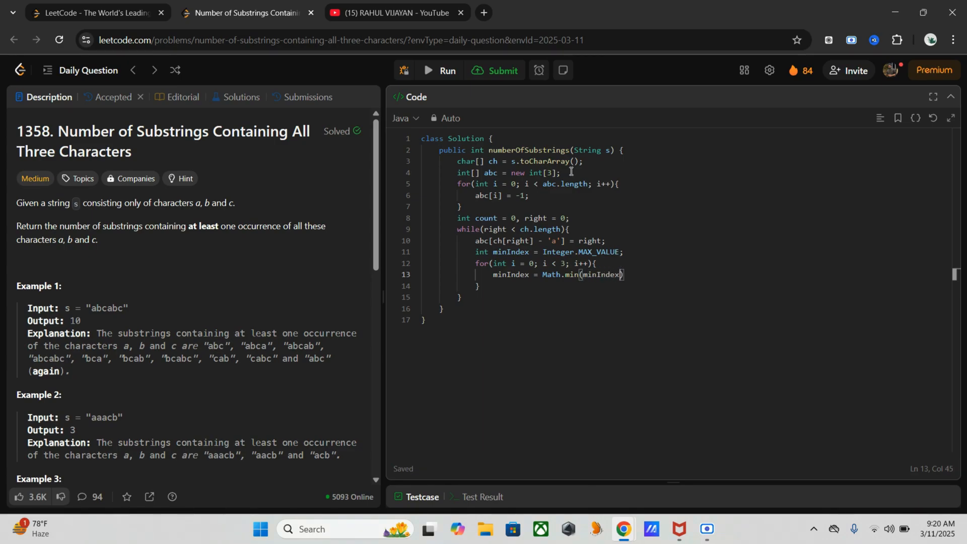
text(, a)
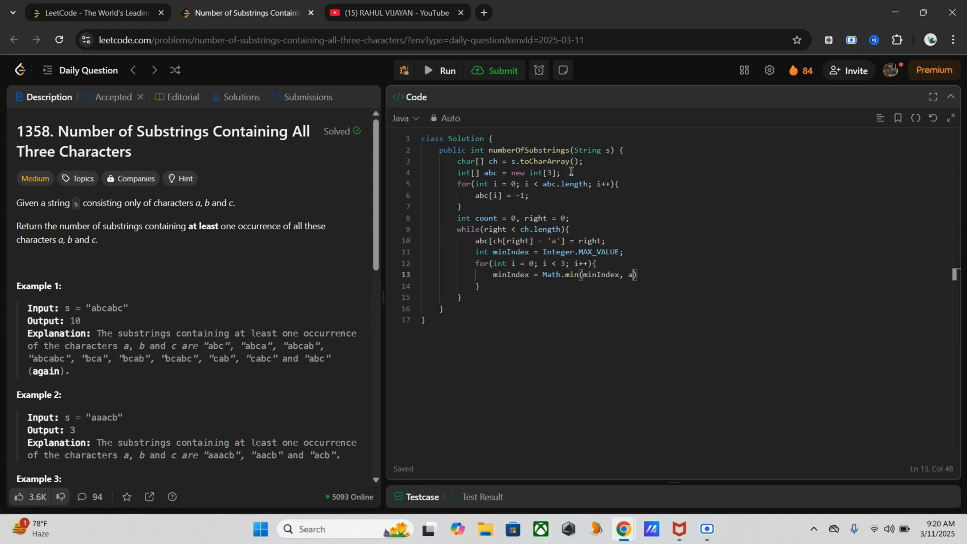
text(bc[i])
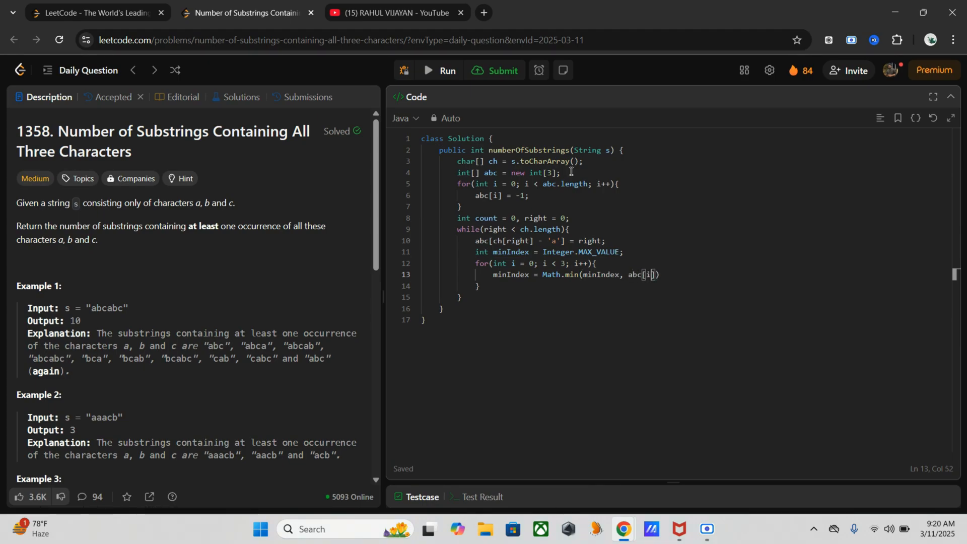
text();)
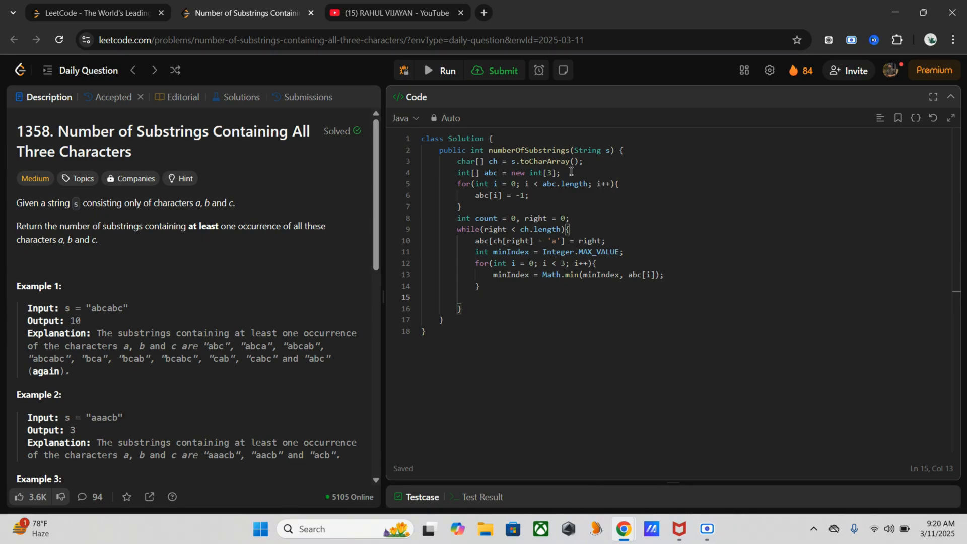
- Add count += {minIndex + 1};, right++; and return count; to finish the method
text(count)
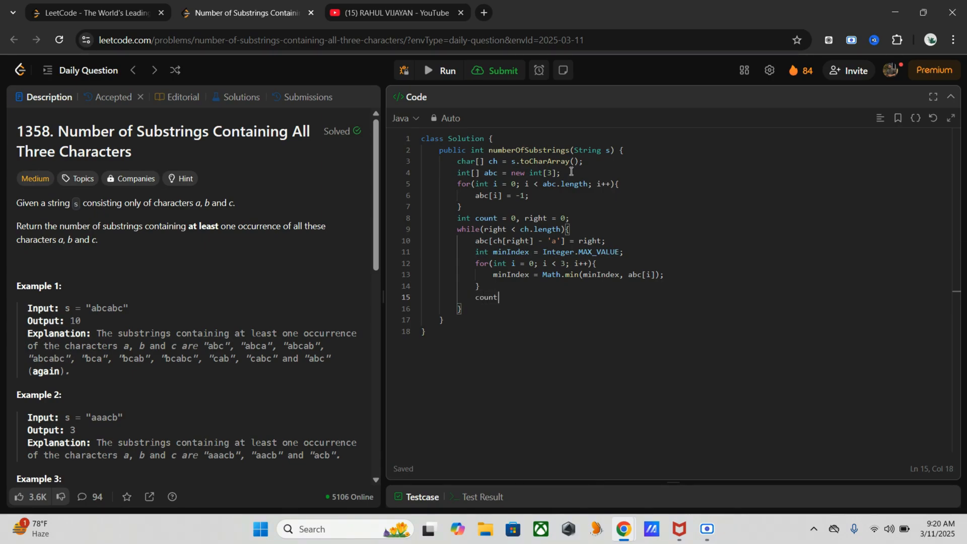
text(+=)
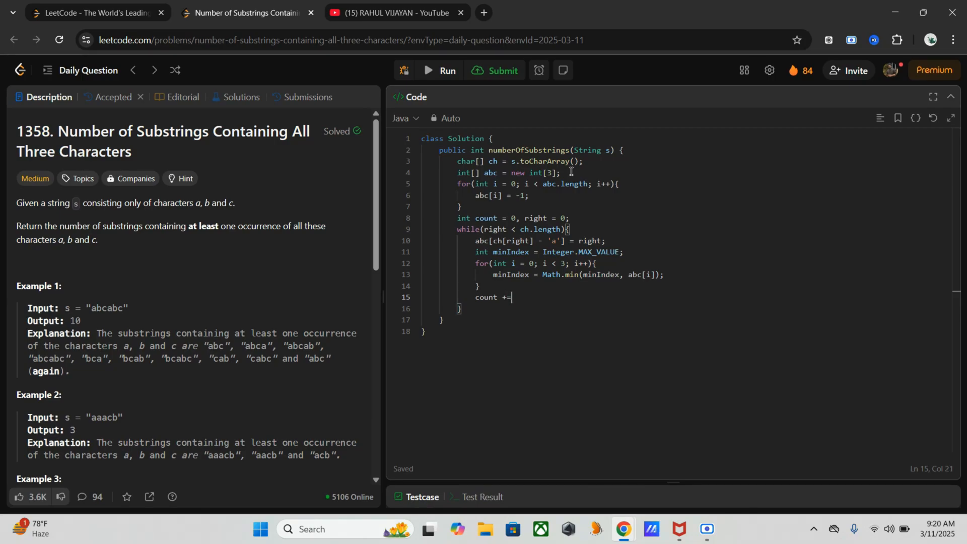
text(P)
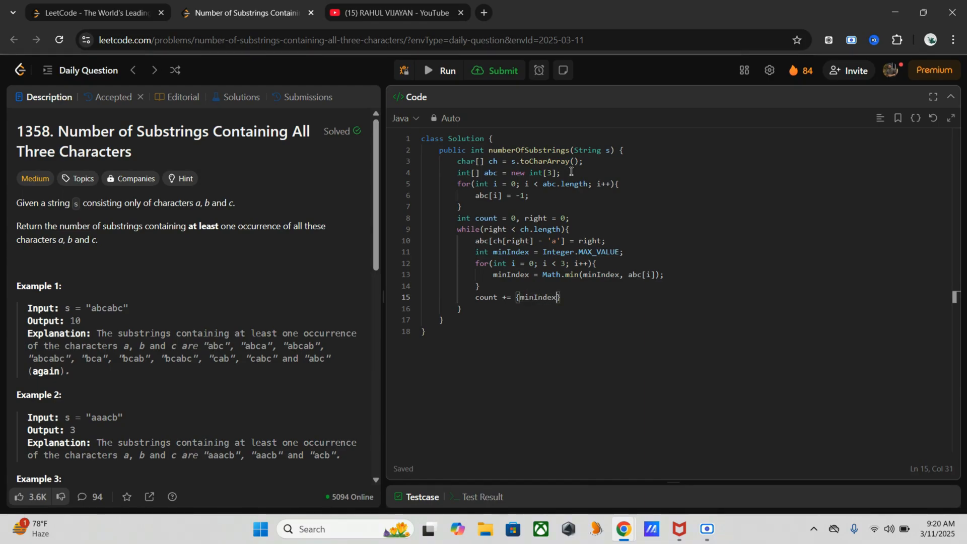
text(+ 1)
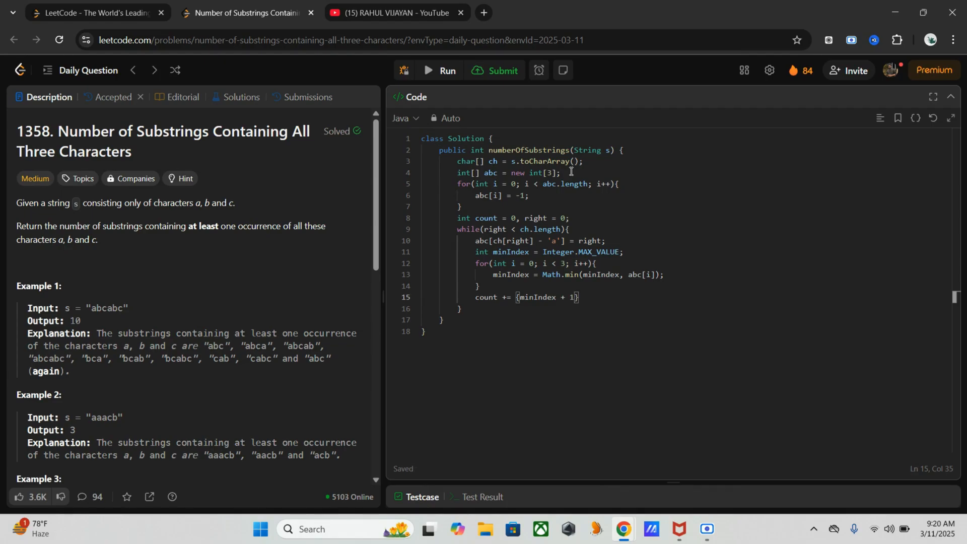
key(enter)
text(right)
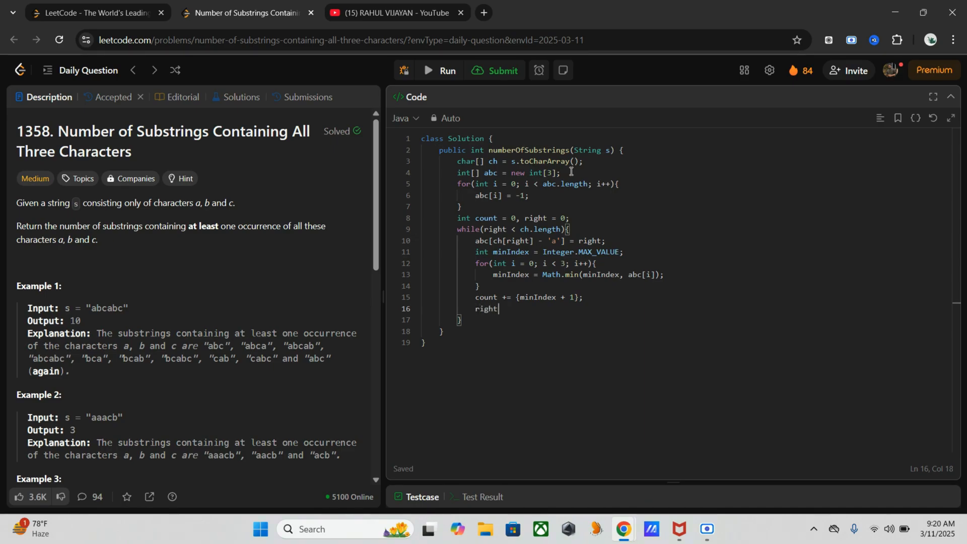
text(++;)
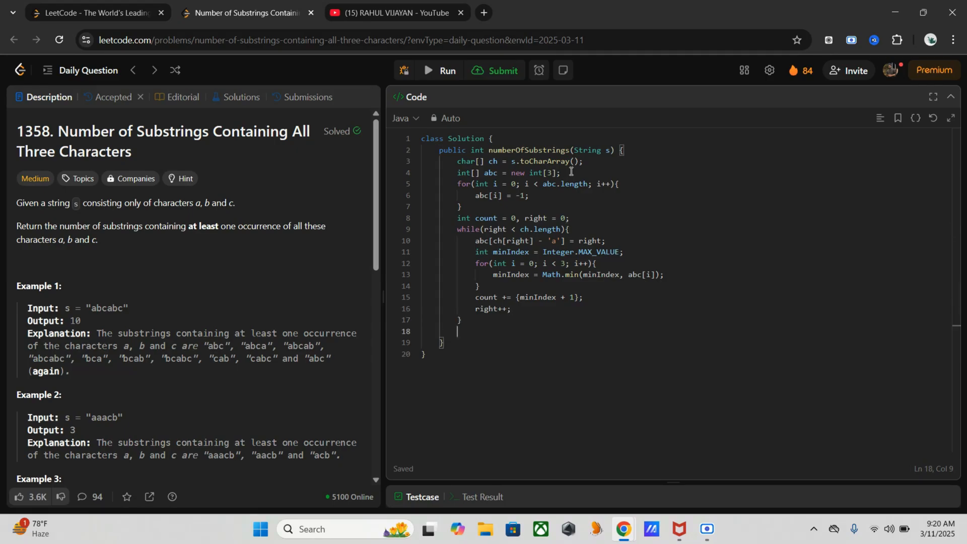
text(return count)
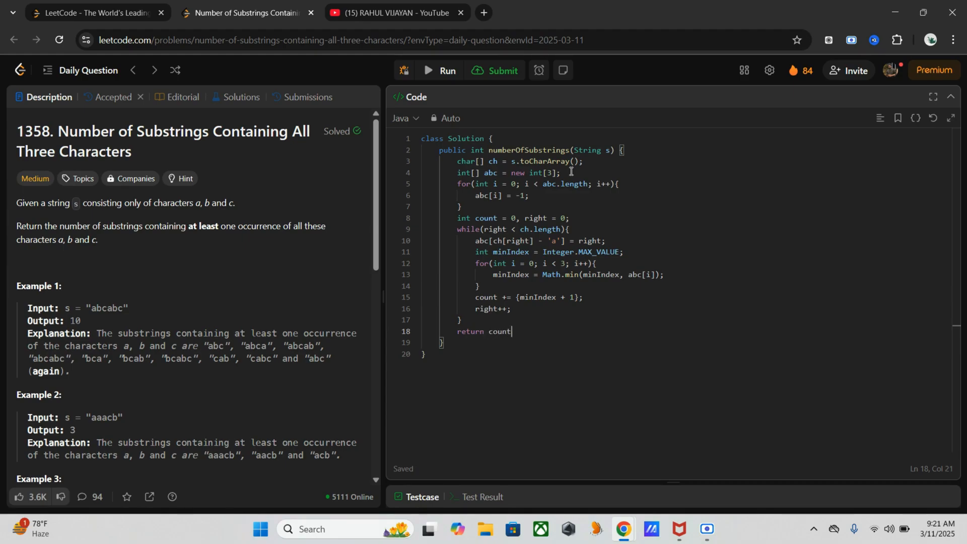
text(;)
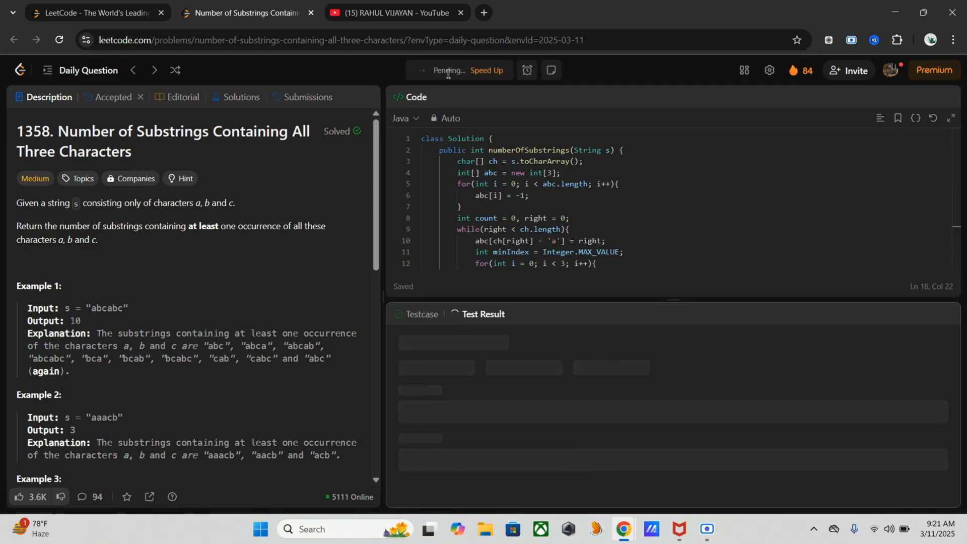
- Run, replace line 15's braces with parentheses after the compile error, and rerun to Accepted (Case 1 outputs 10)
click(440, 70)
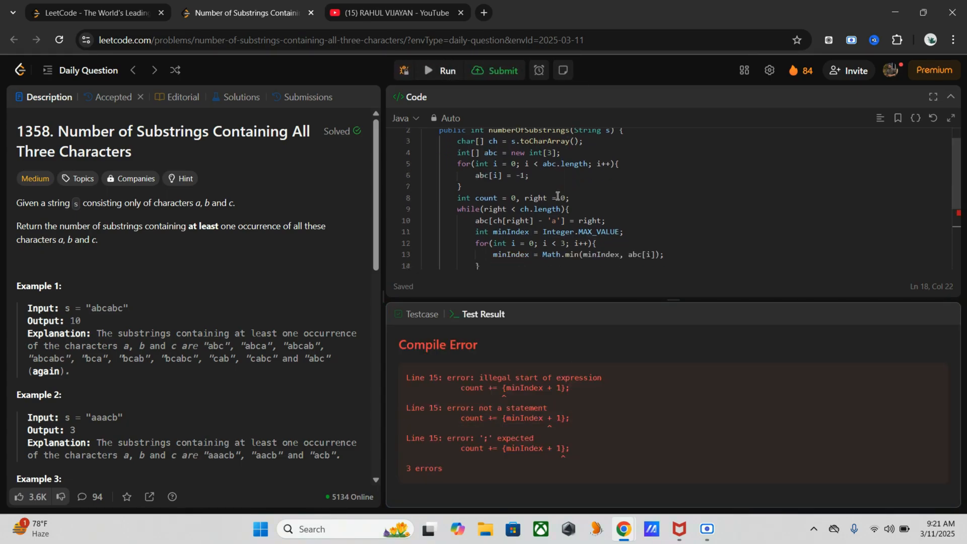
scroll(down, 3)
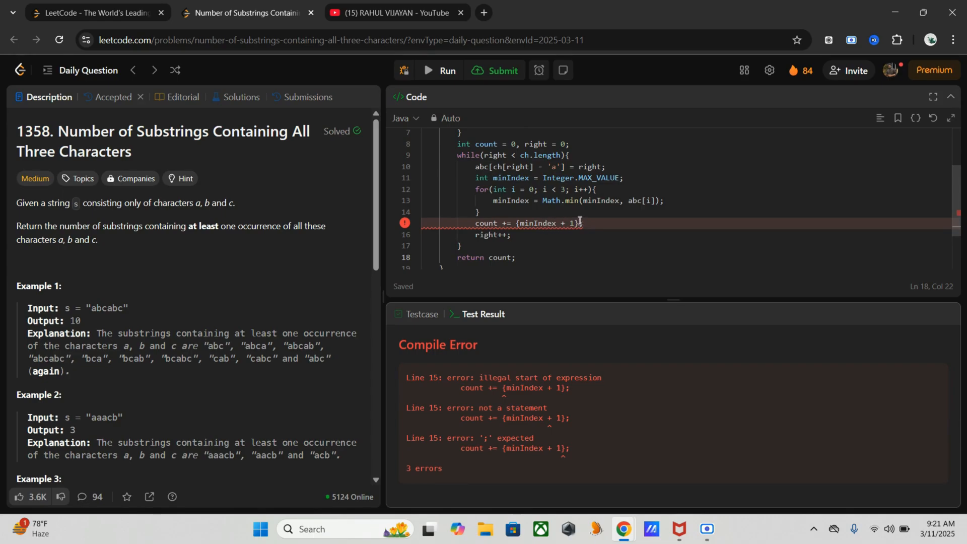
drag(520, 223, 576, 223)
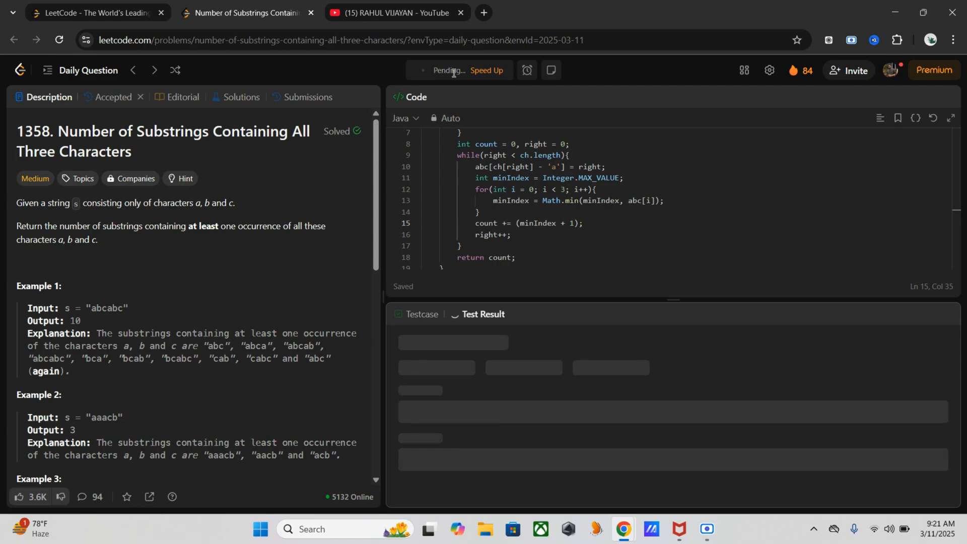
click(440, 71)
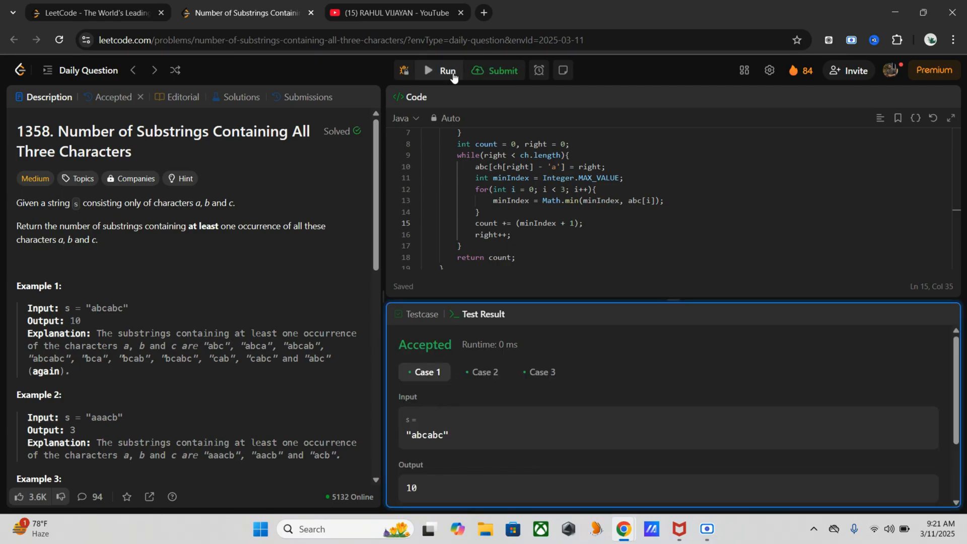
mouse_move(493, 71)
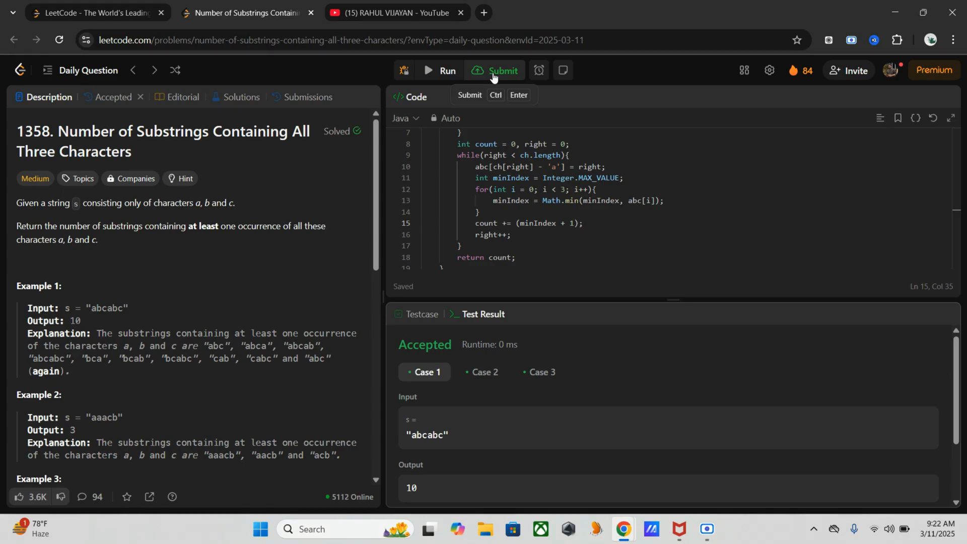
- Submit the solution and get Accepted on all 54 of 54 testcases
click(500, 71)
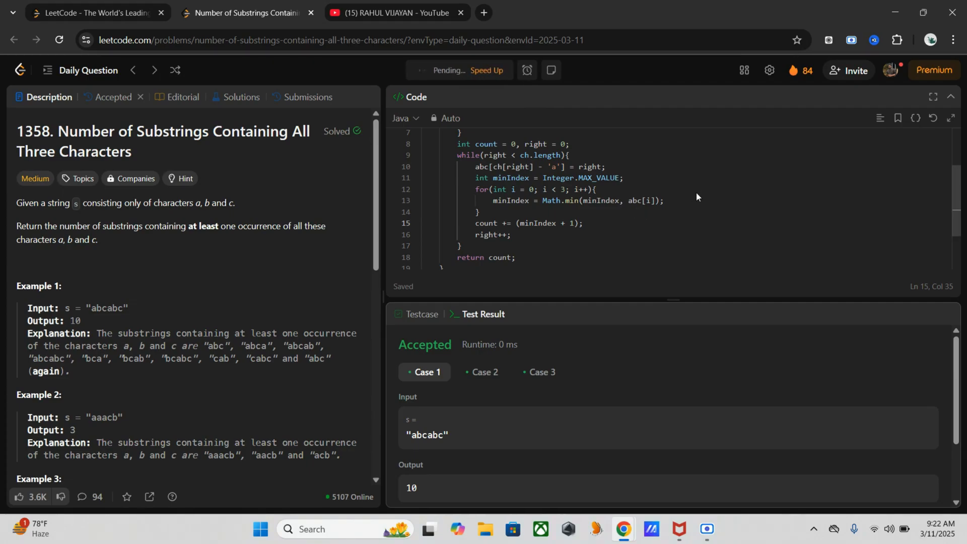
click(113, 97)
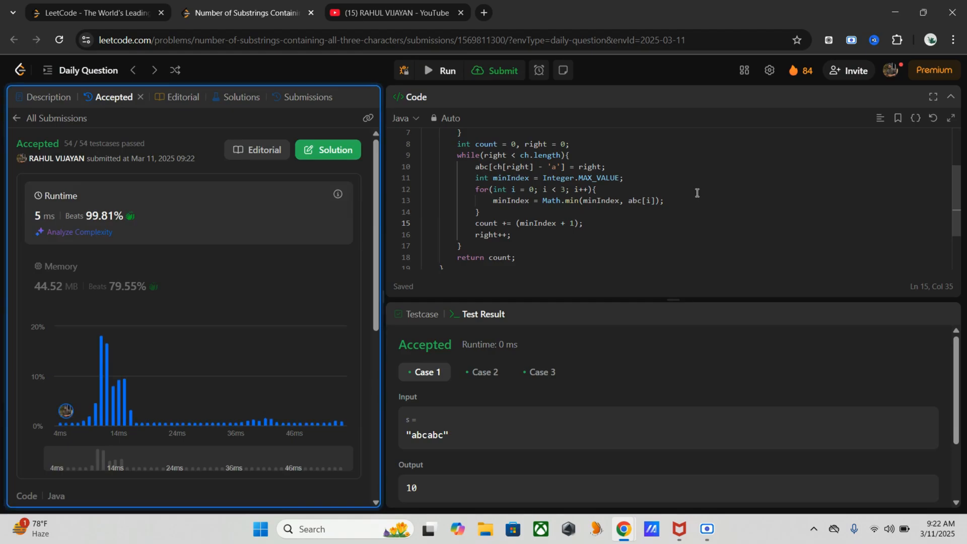